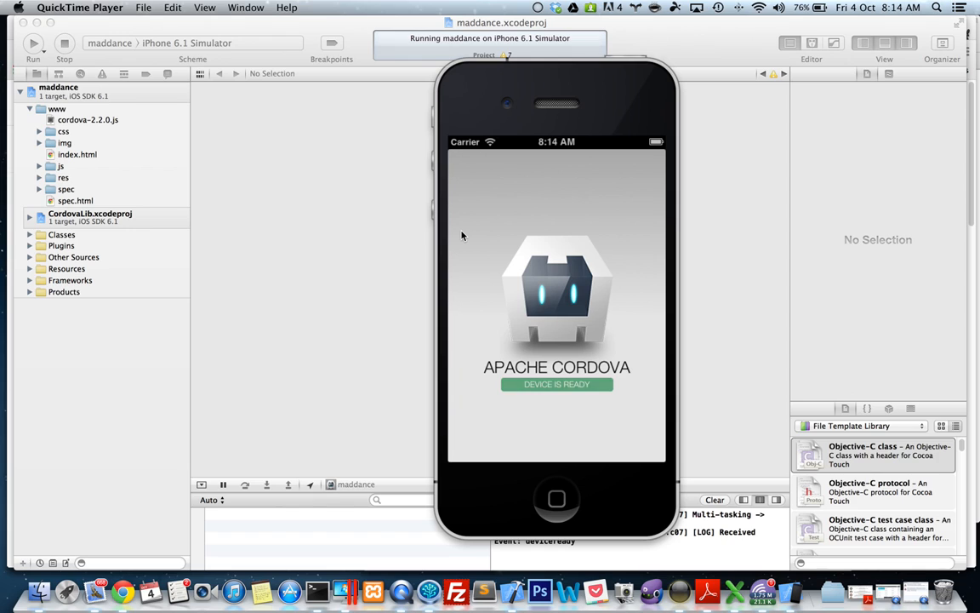
mouse_move(461, 231)
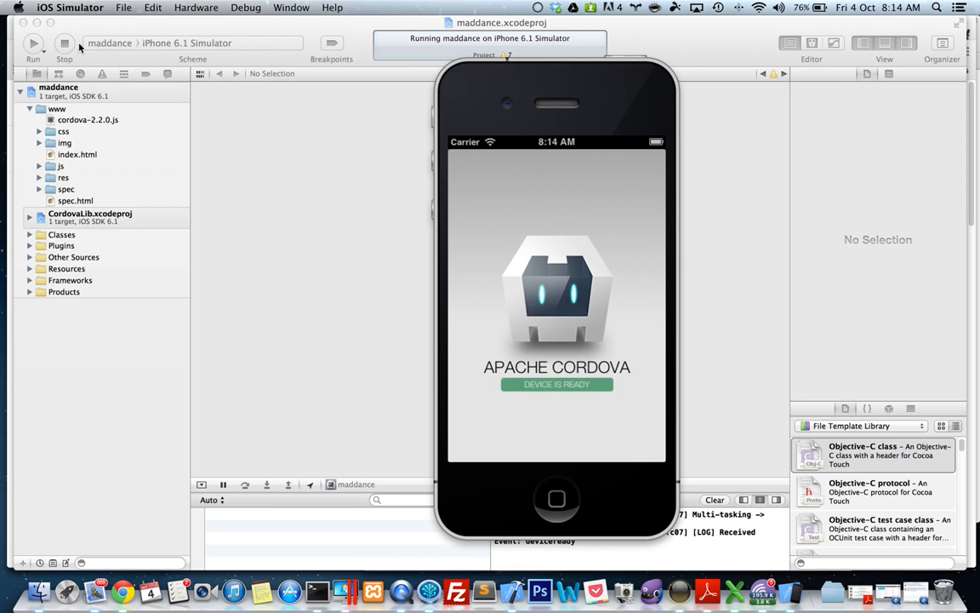
Stop the maddance app running in the iPhone 6.1 simulator
click(65, 43)
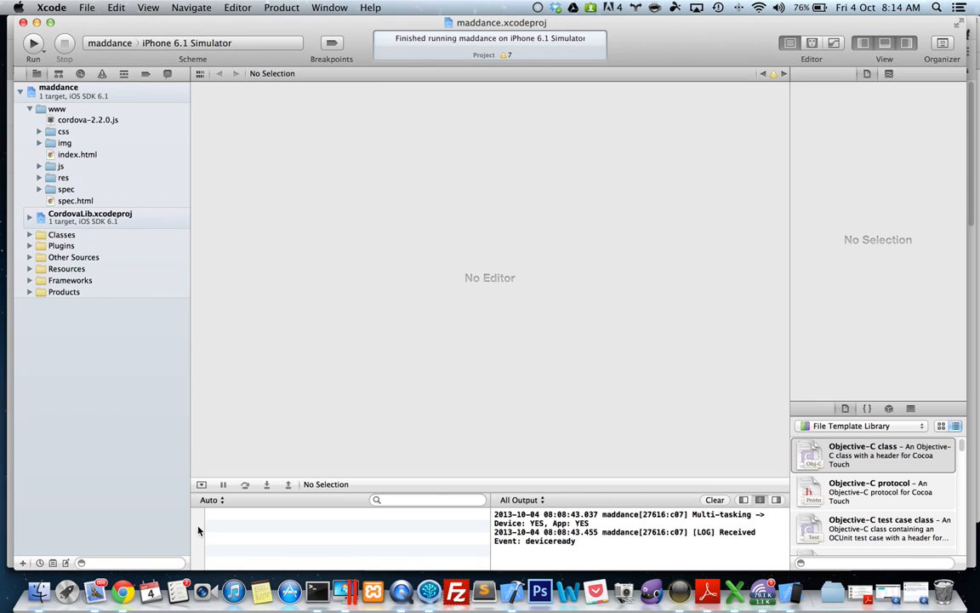
mouse_move(150, 589)
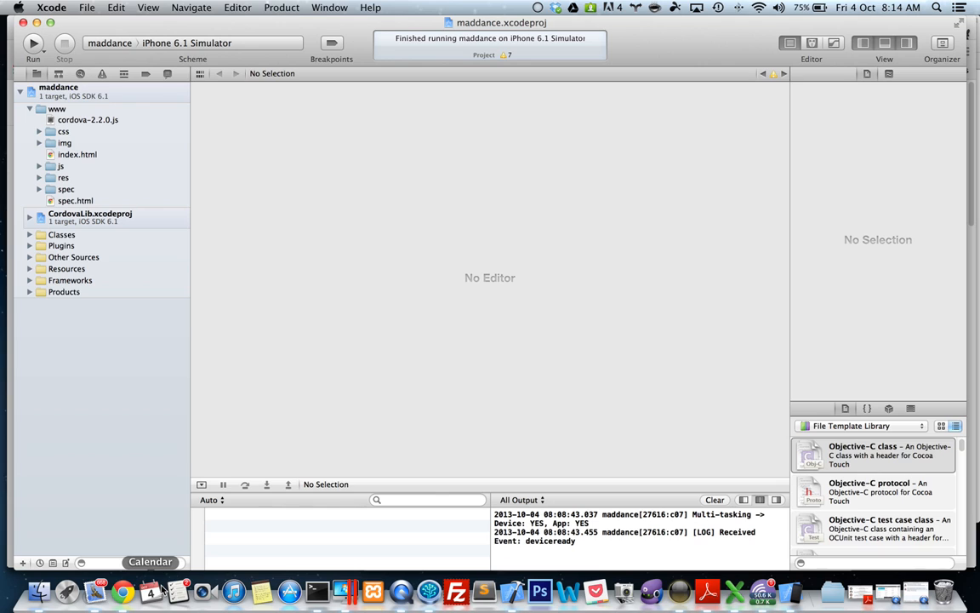
mouse_move(93, 330)
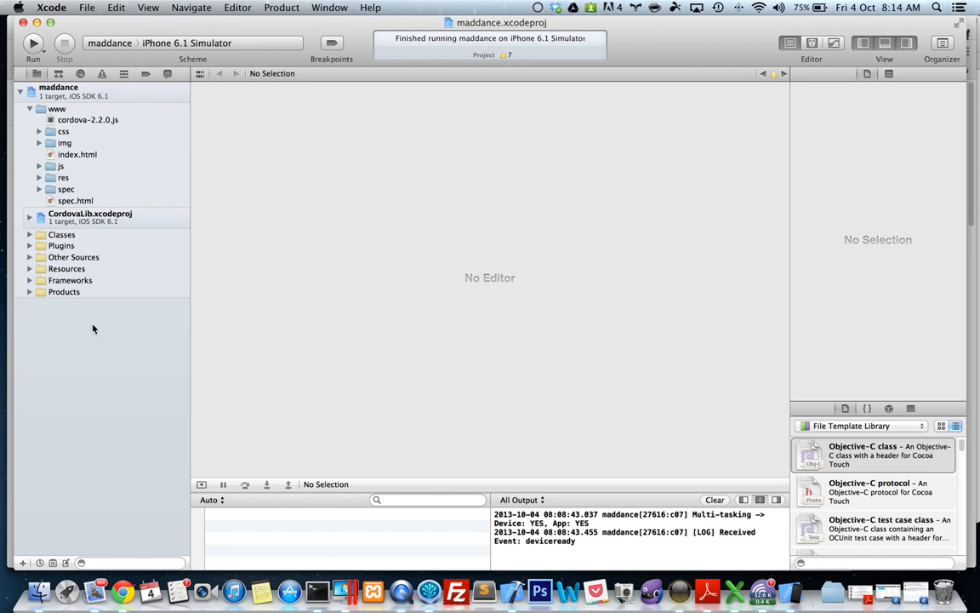
mouse_move(40, 589)
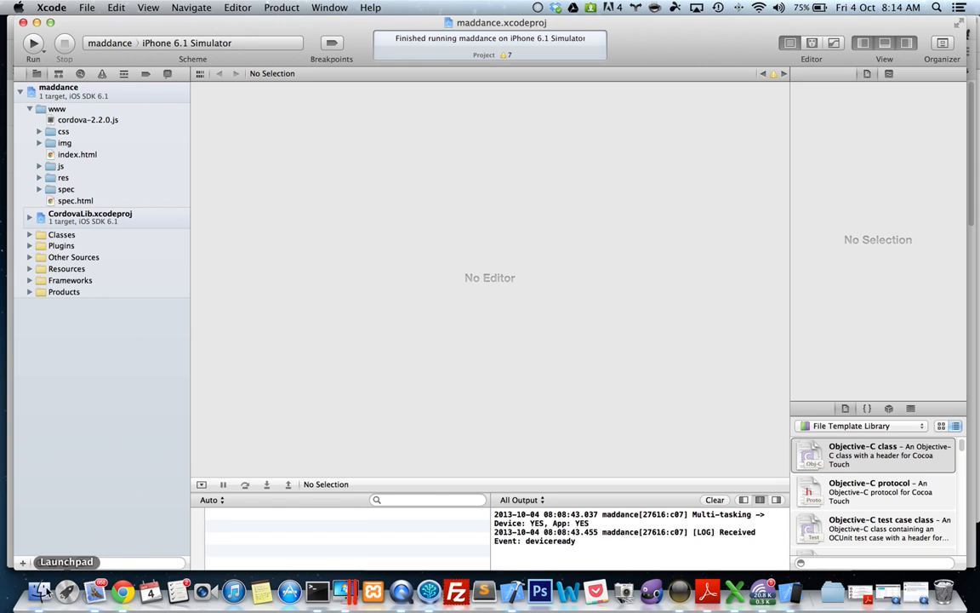
Bring the Desktop maddance project folder window in front of the NEILBO www window
click(39, 590)
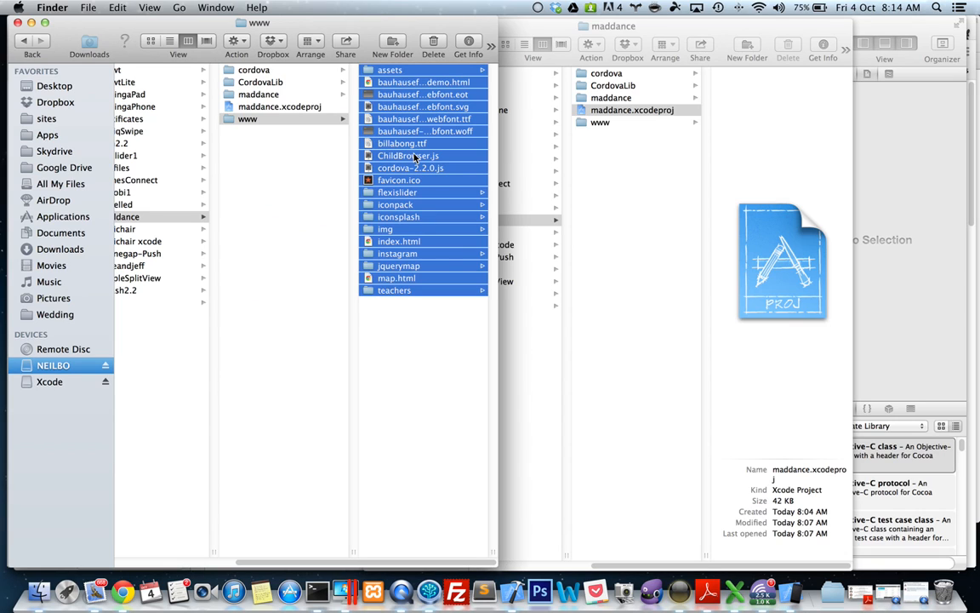
mouse_move(764, 590)
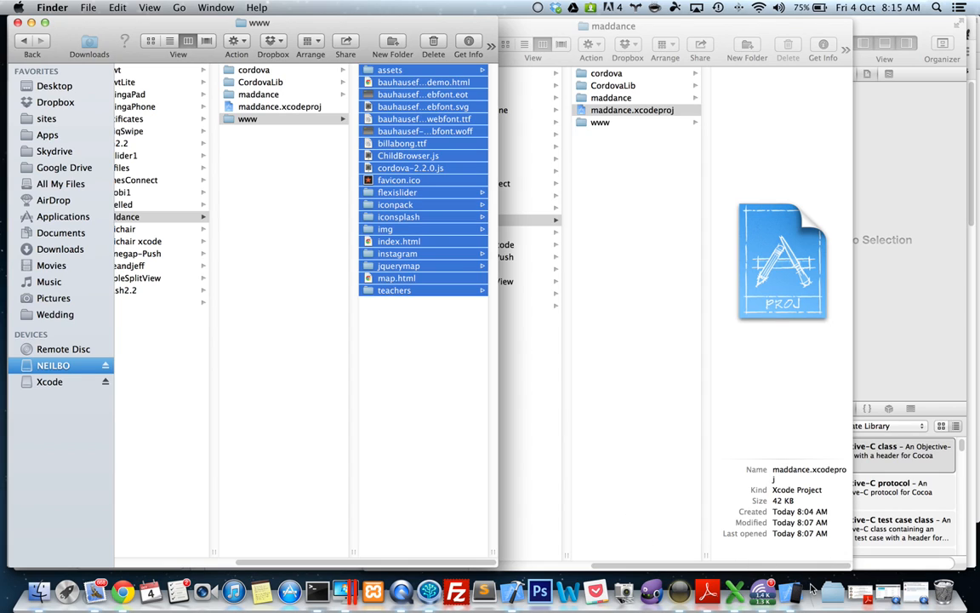
mouse_move(763, 591)
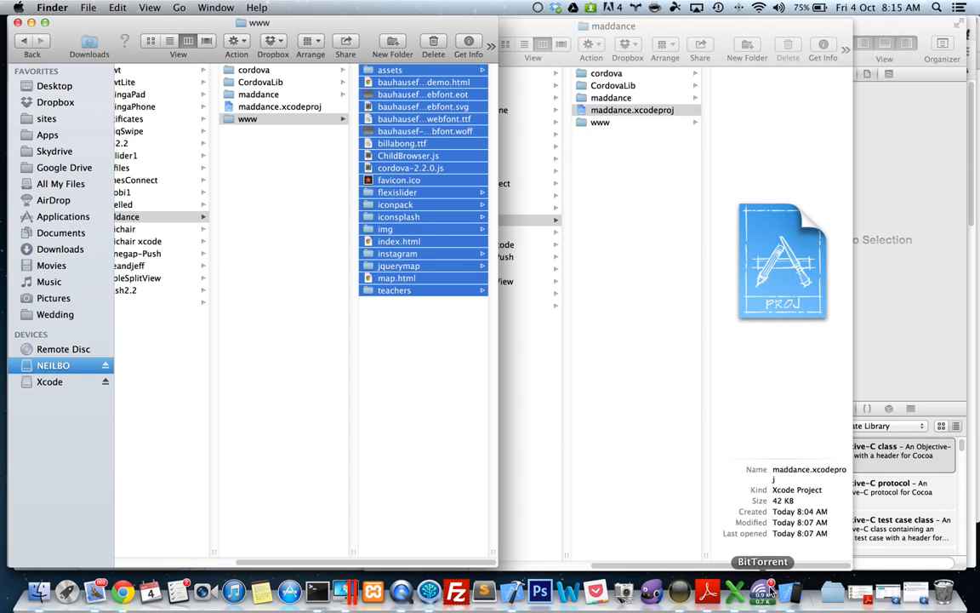
mouse_move(540, 590)
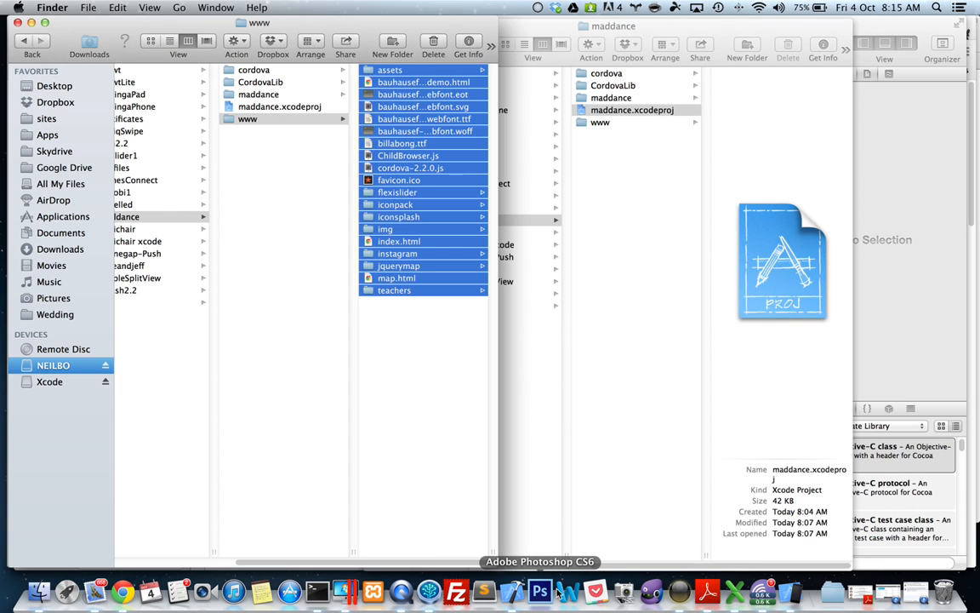
click(67, 590)
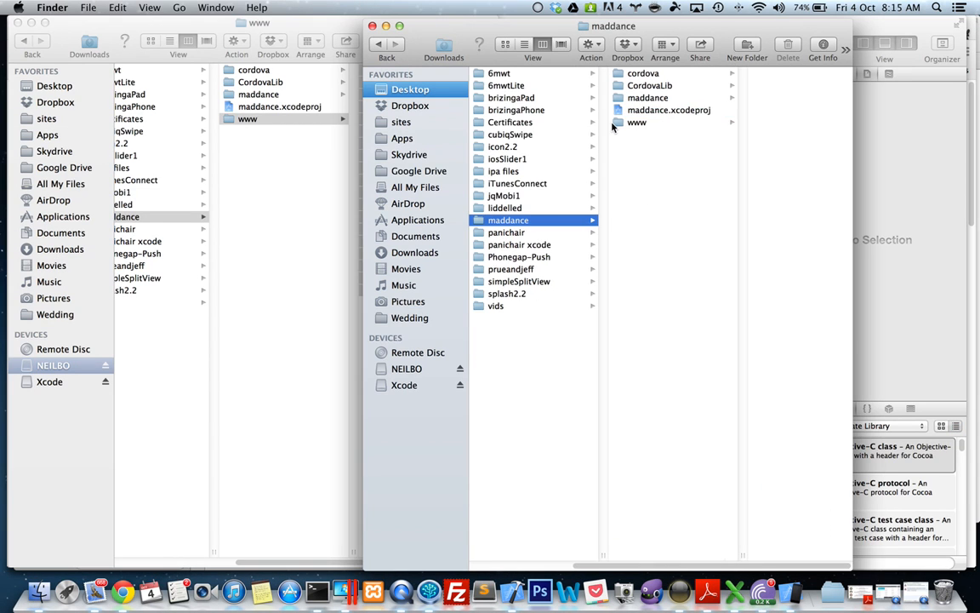
Trash the eight default Cordova files from the project's www folder and add the custom files
click(637, 121)
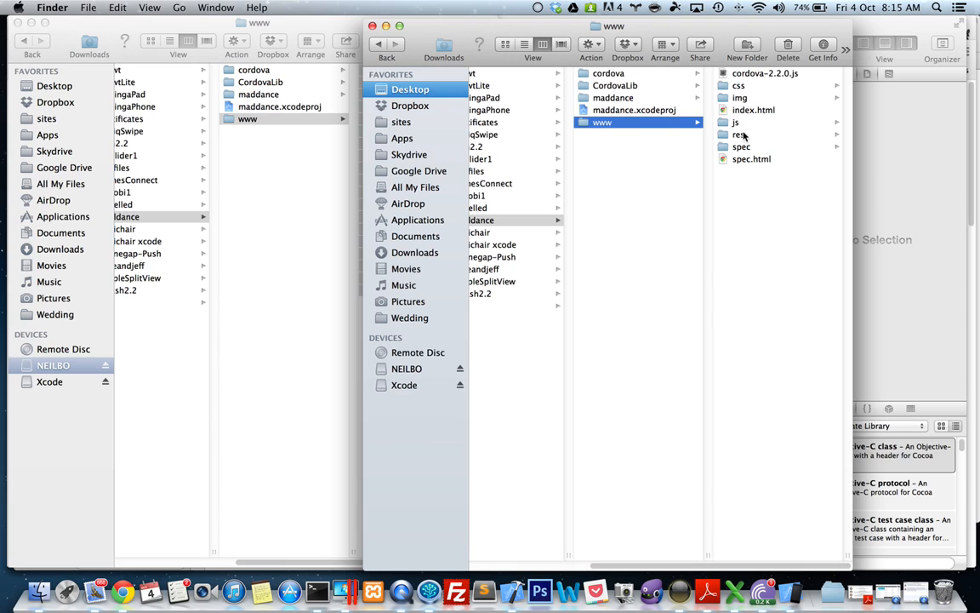
right_click(753, 135)
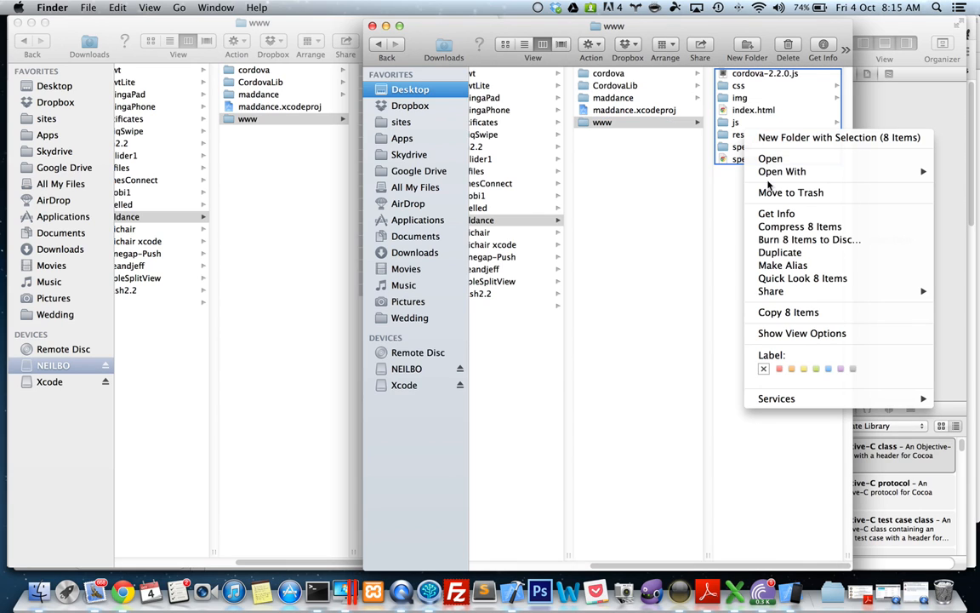
mouse_move(783, 226)
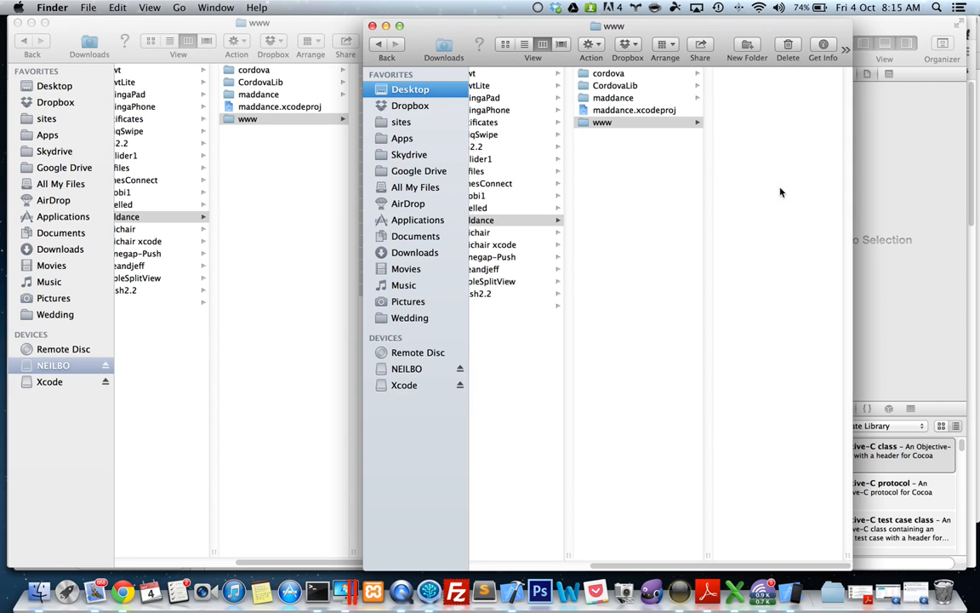
click(602, 121)
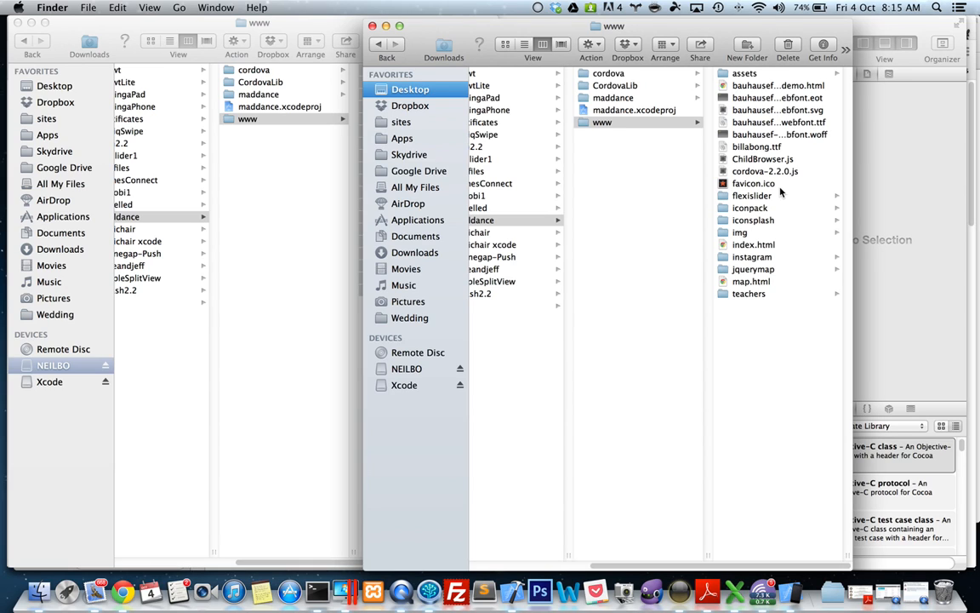
mouse_move(796, 199)
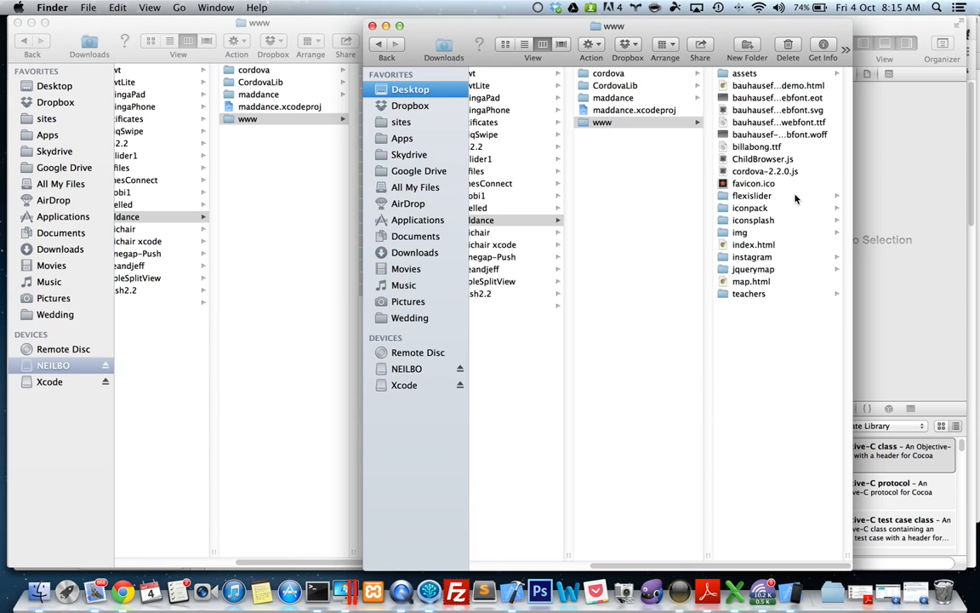
mouse_move(673, 138)
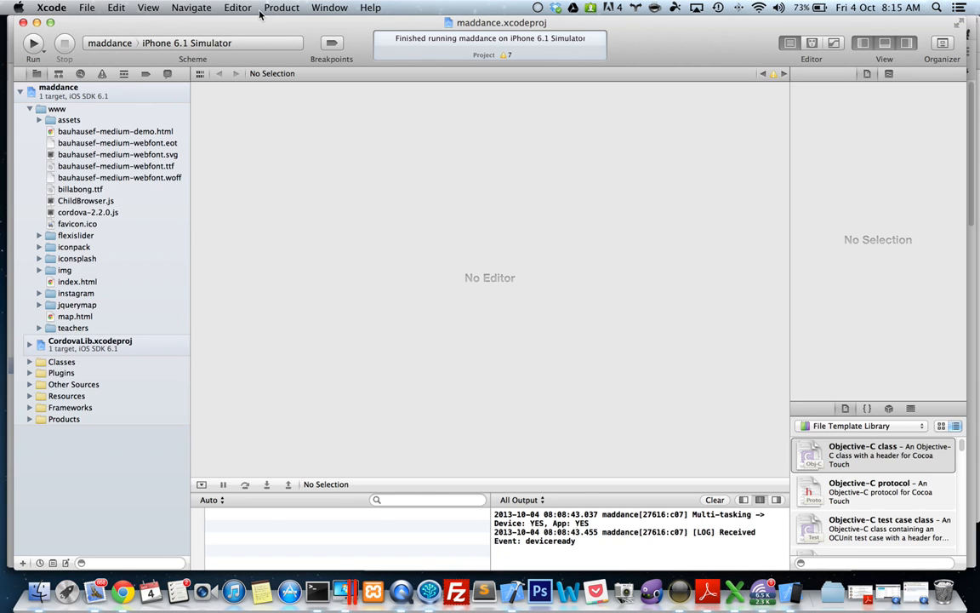
Clean the maddance project and run the Mad Dance House app in the iPhone 6.1 Simulator
click(281, 7)
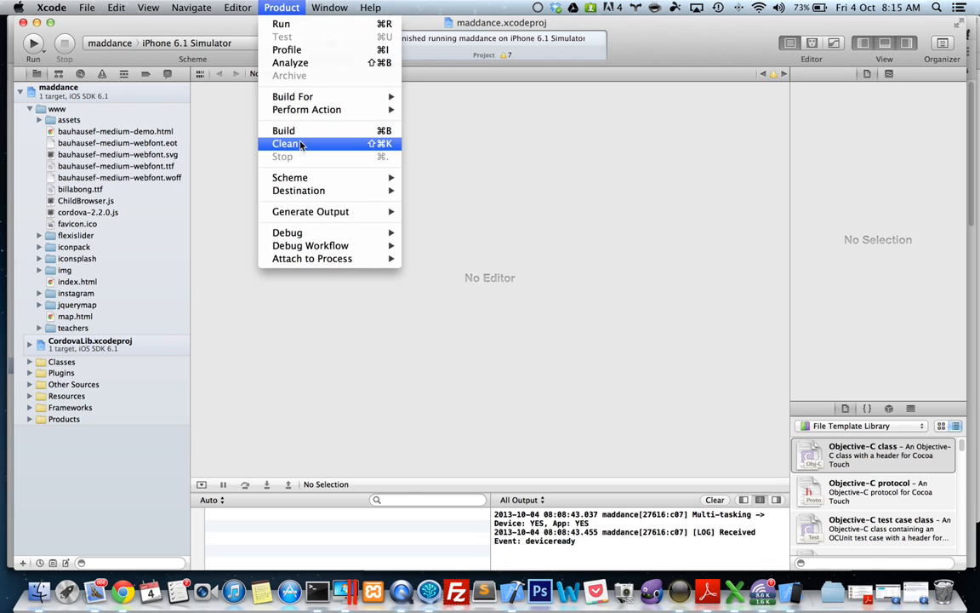
click(287, 143)
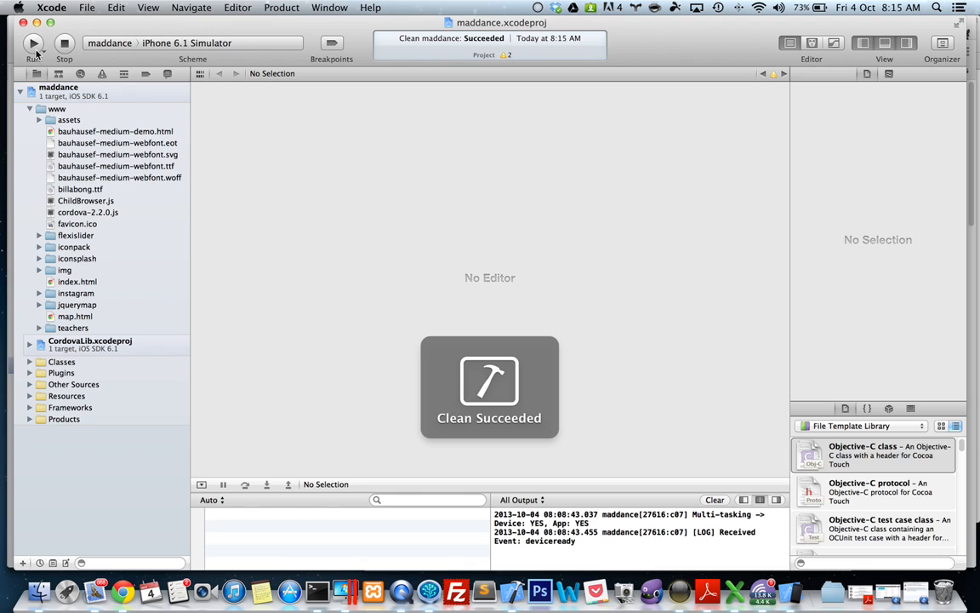
click(33, 43)
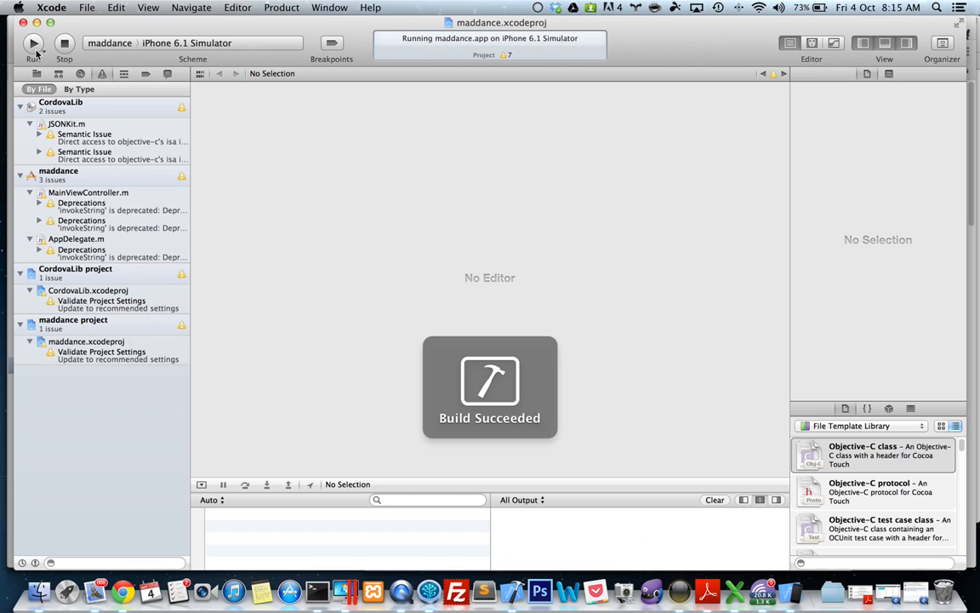
click(33, 43)
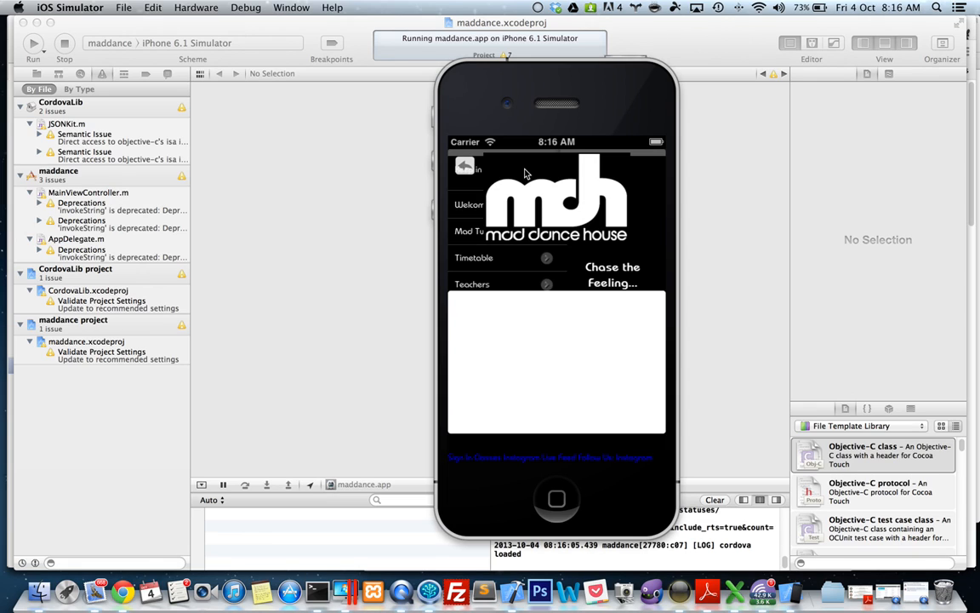
mouse_move(549, 207)
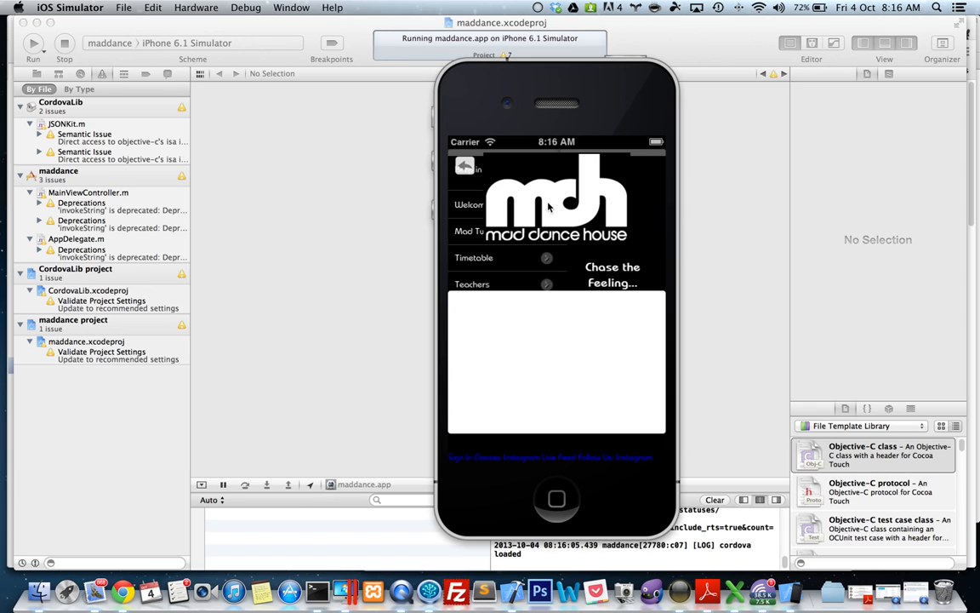
mouse_move(464, 178)
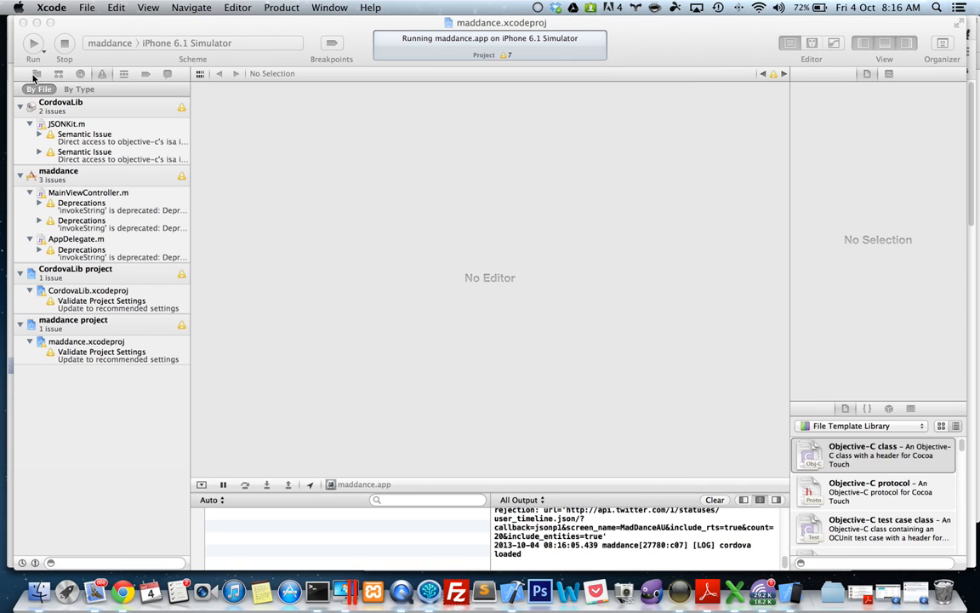
Show the Project navigator and open www/index.html in the editor
click(37, 74)
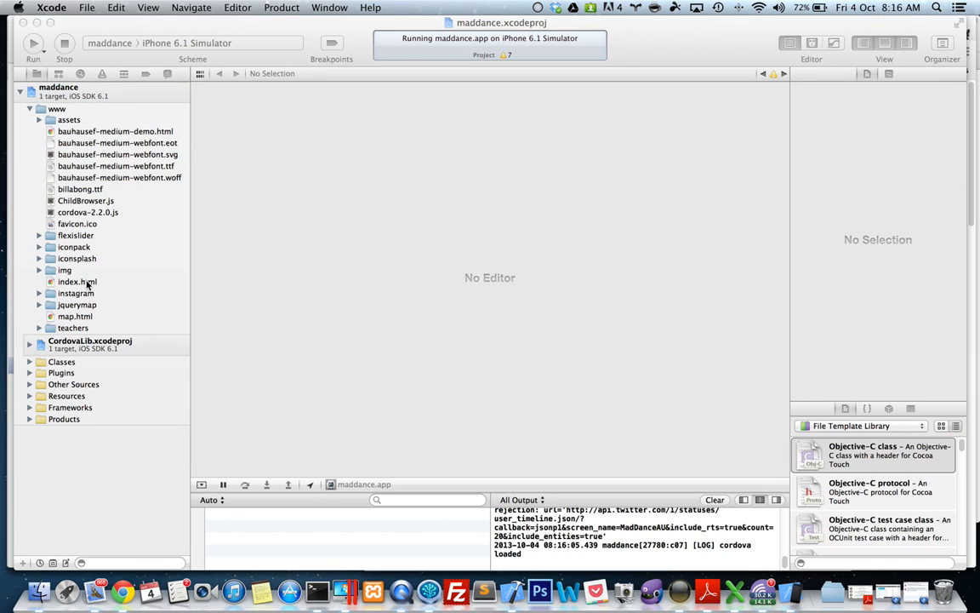
click(78, 282)
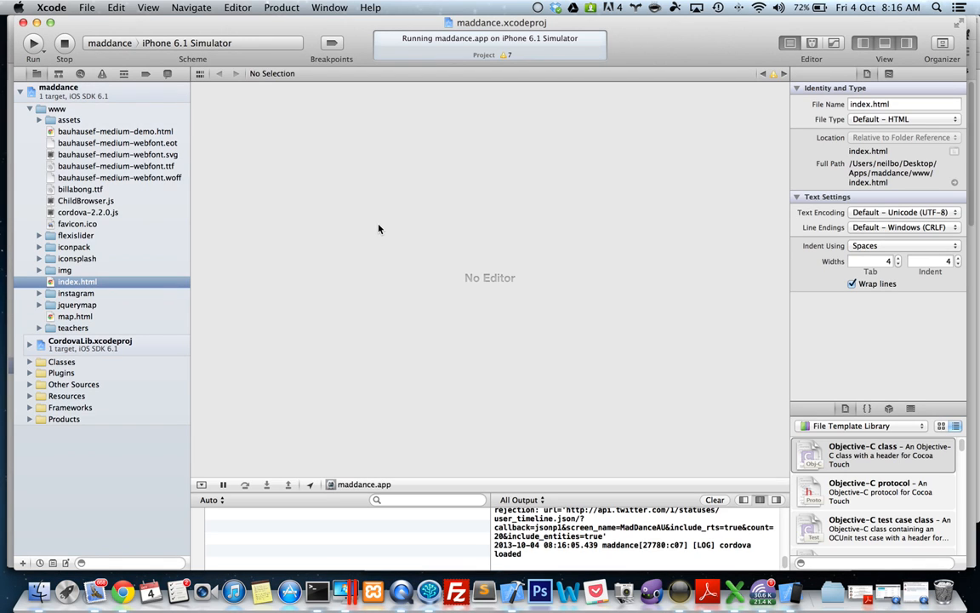
click(76, 281)
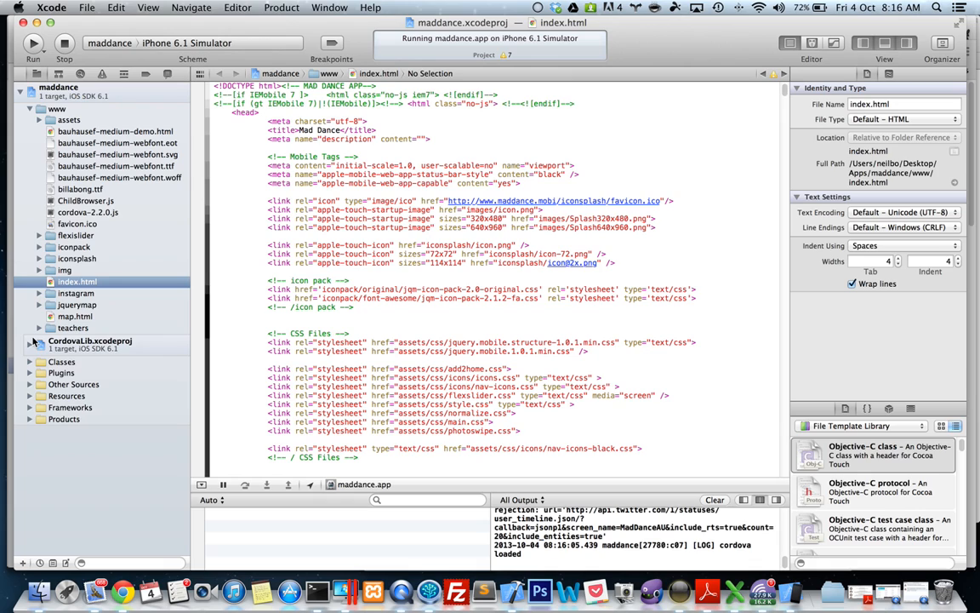
mouse_move(41, 365)
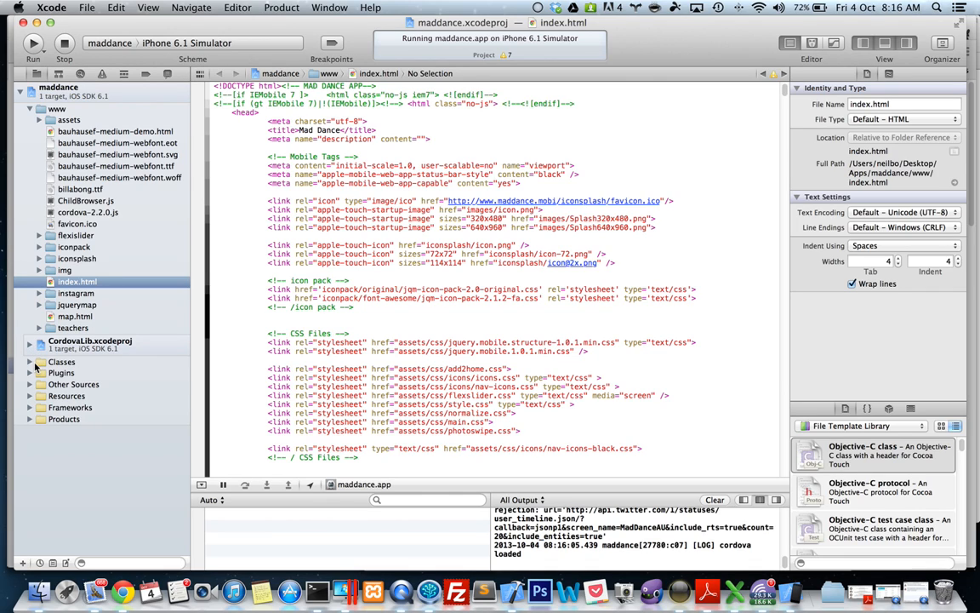
mouse_move(39, 422)
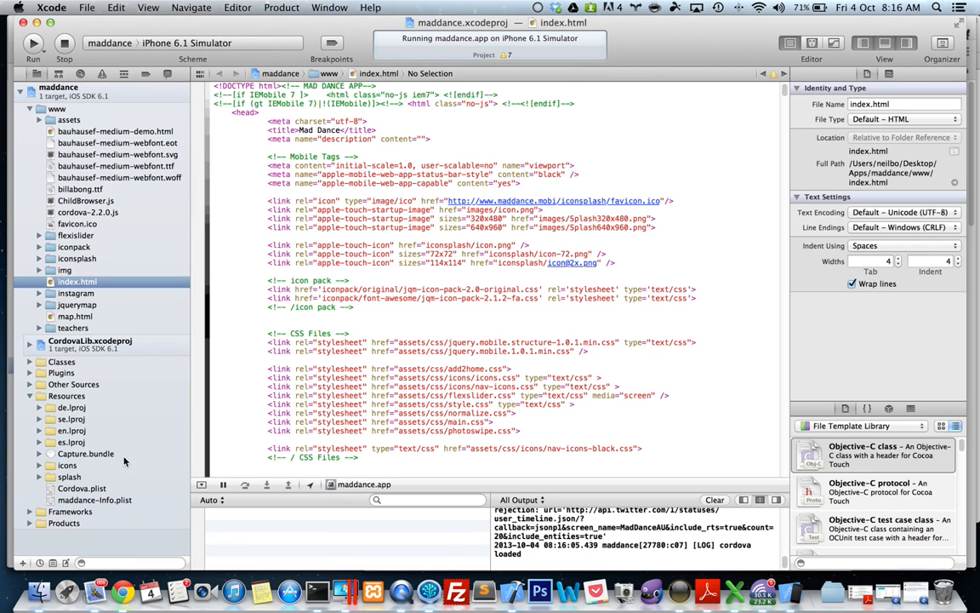
Add a '*' item to Cordova.plist's ExternalHosts array, then stop and relaunch the app
click(82, 488)
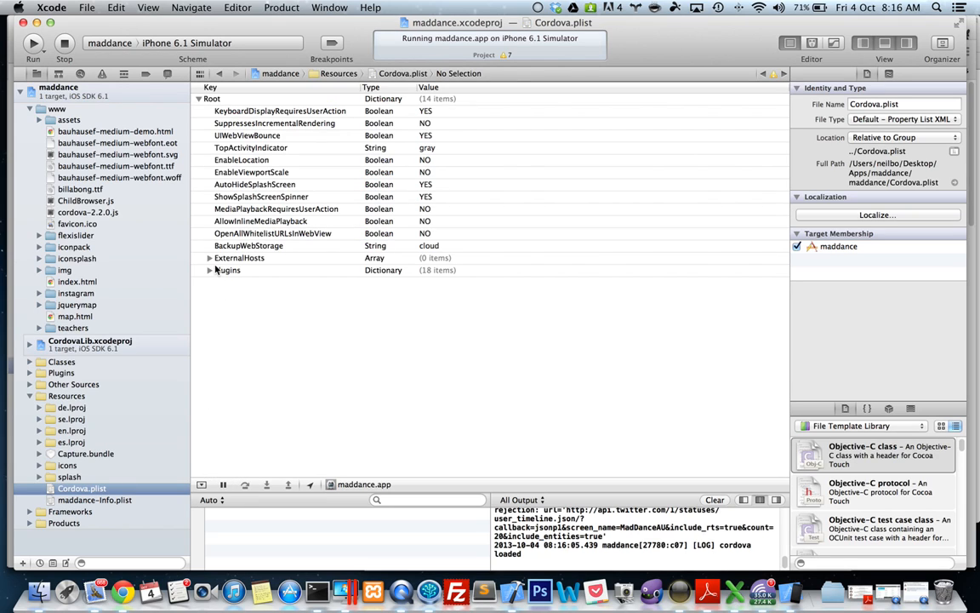
click(239, 257)
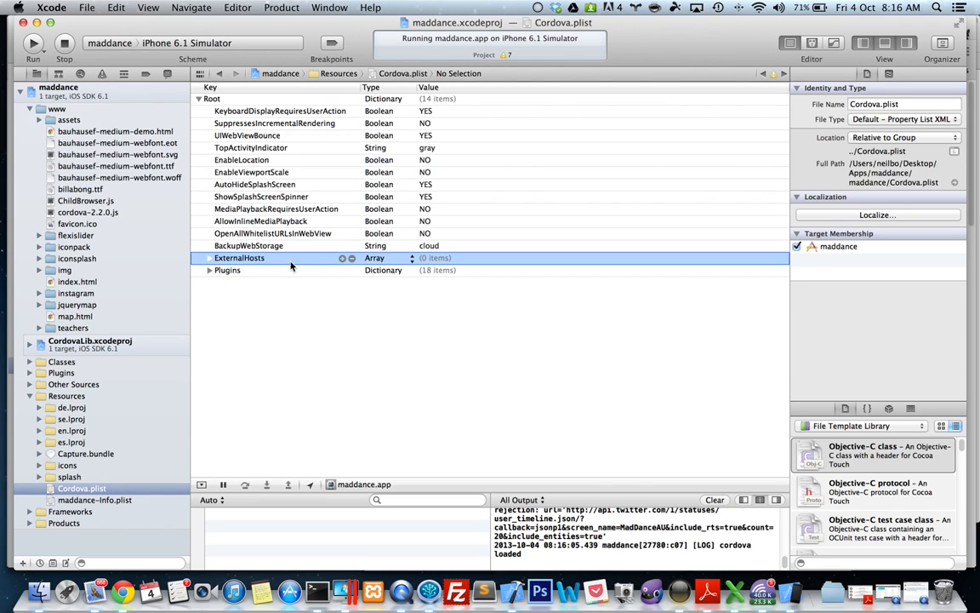
mouse_move(341, 267)
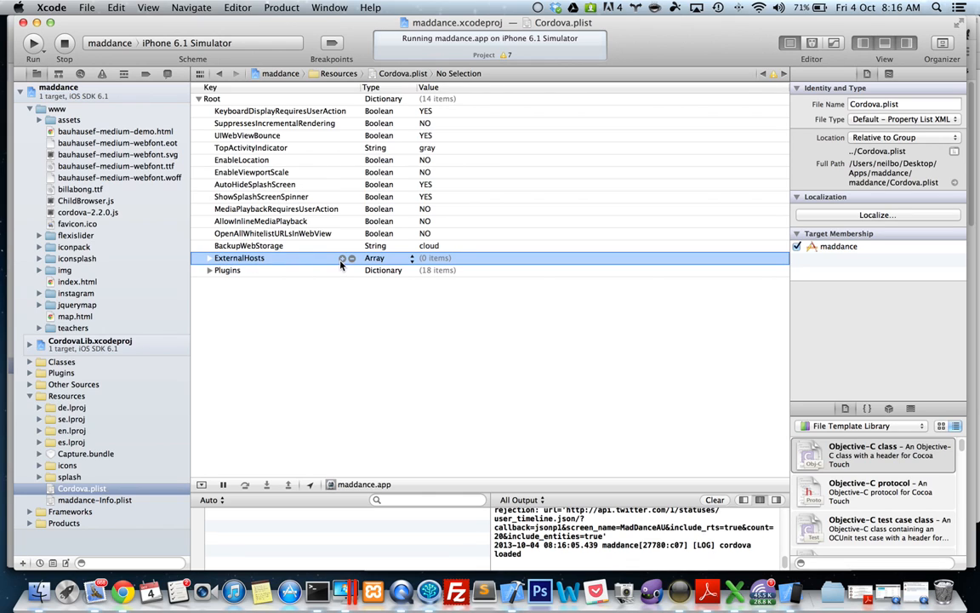
click(350, 258)
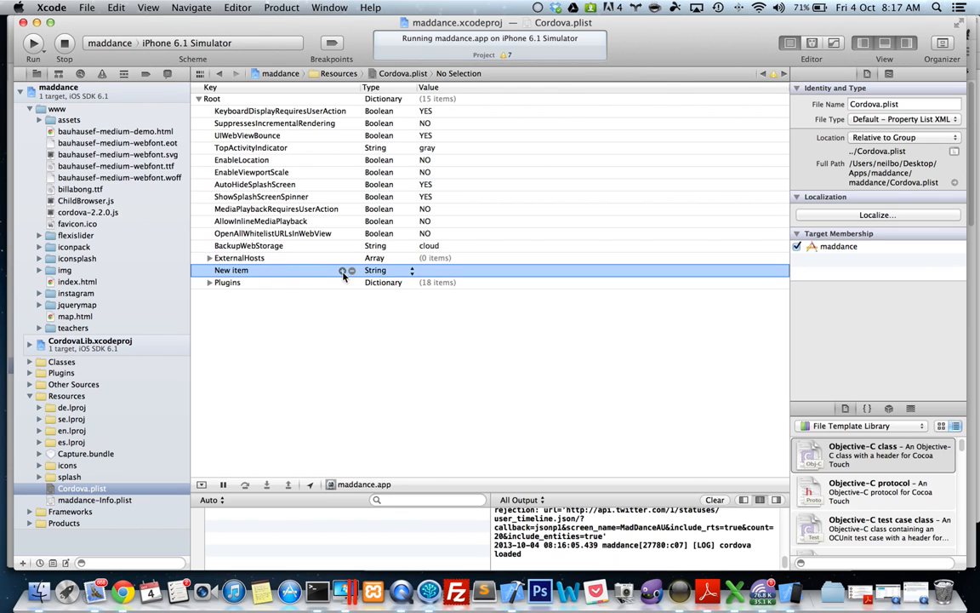
click(351, 269)
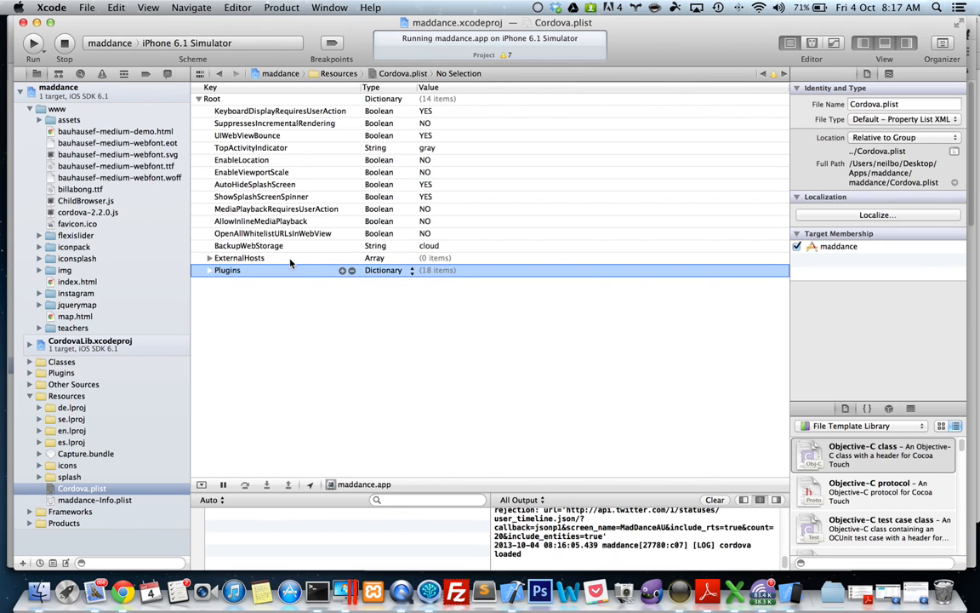
click(239, 258)
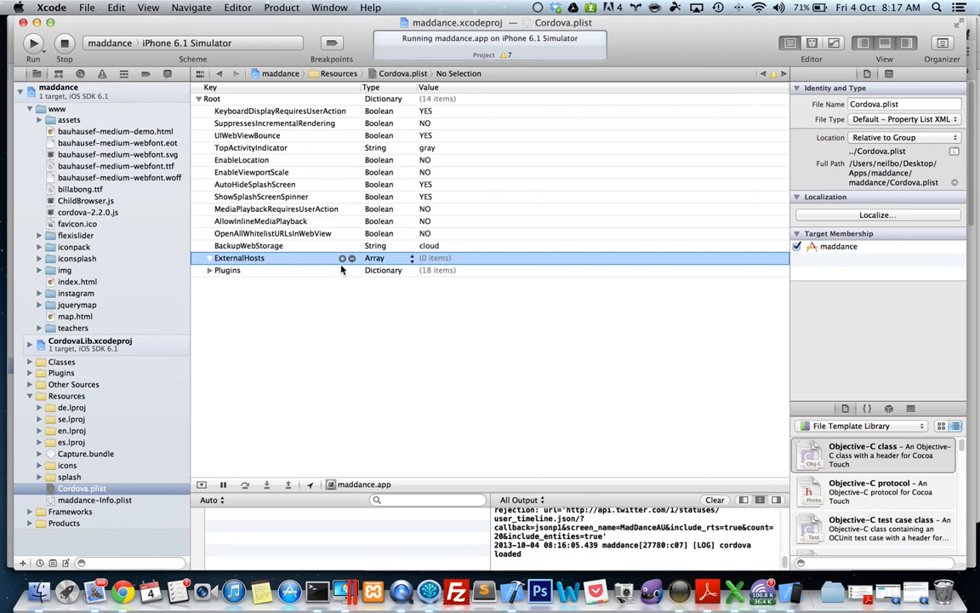
click(341, 258)
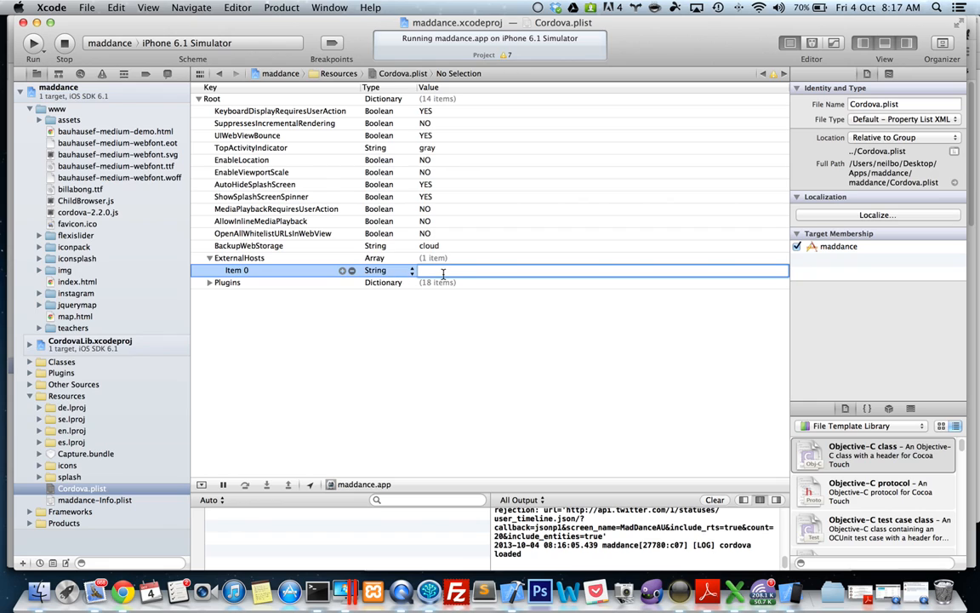
text(1)
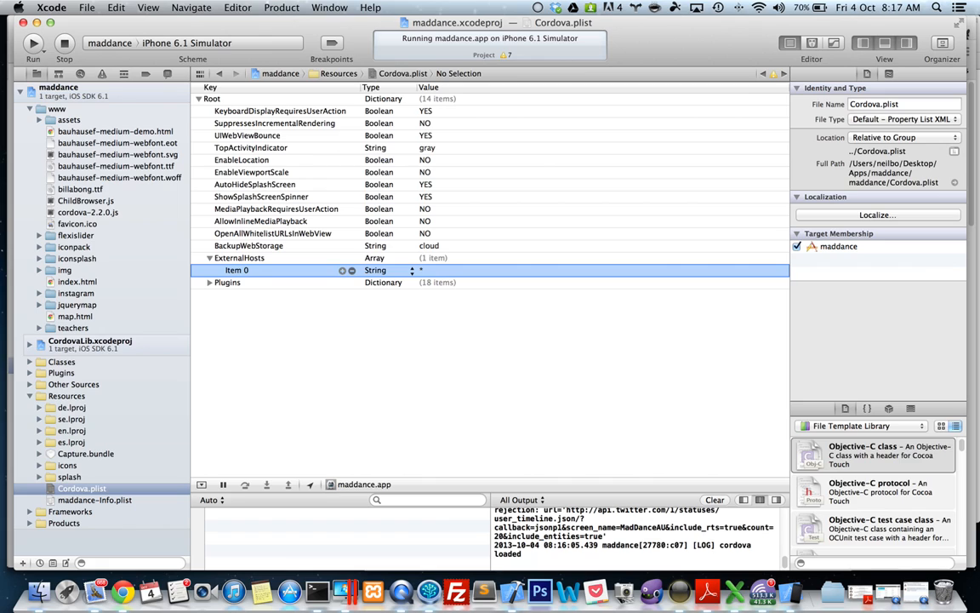
mouse_move(215, 169)
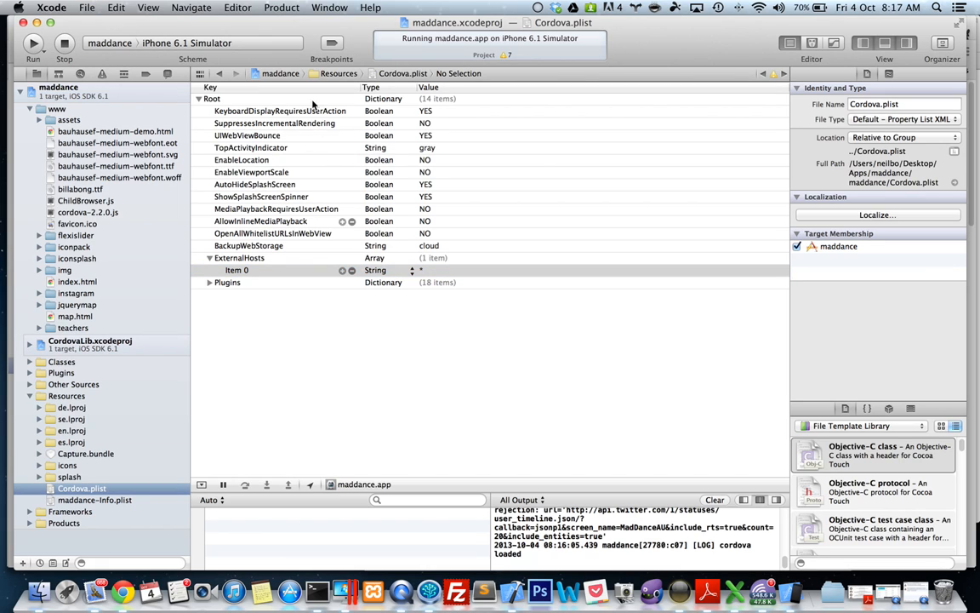
click(64, 44)
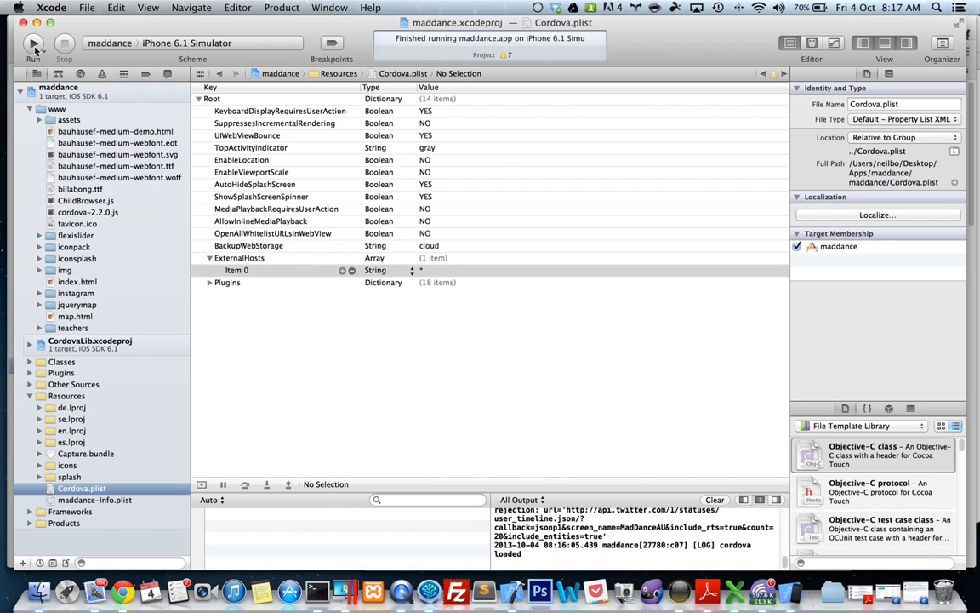
click(33, 44)
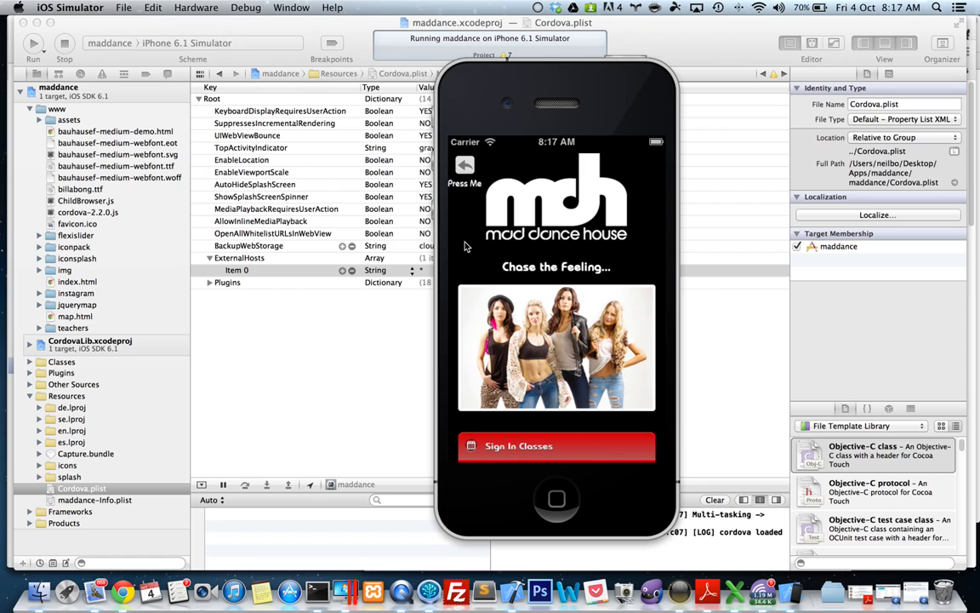
mouse_move(527, 227)
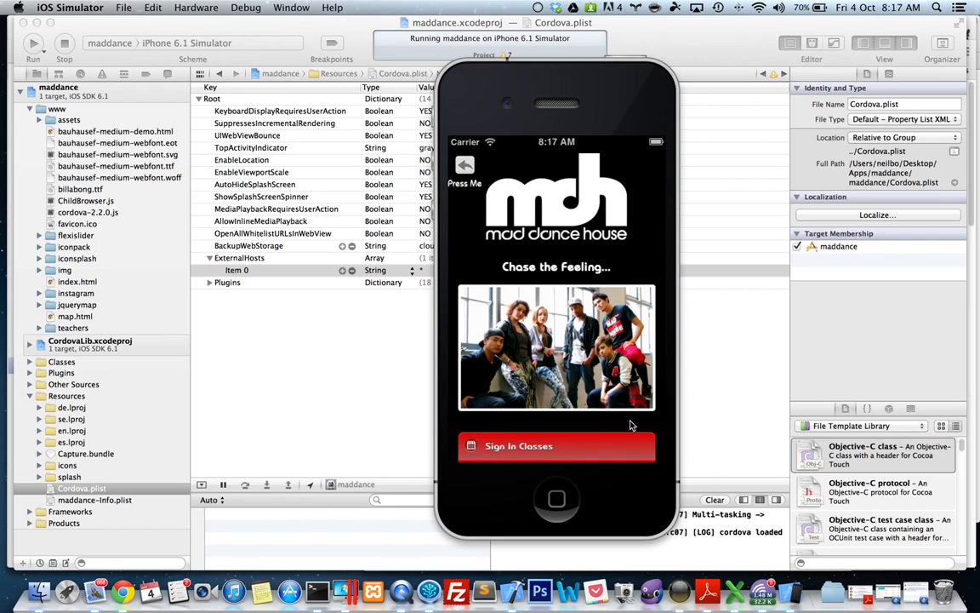
scroll(down, 3)
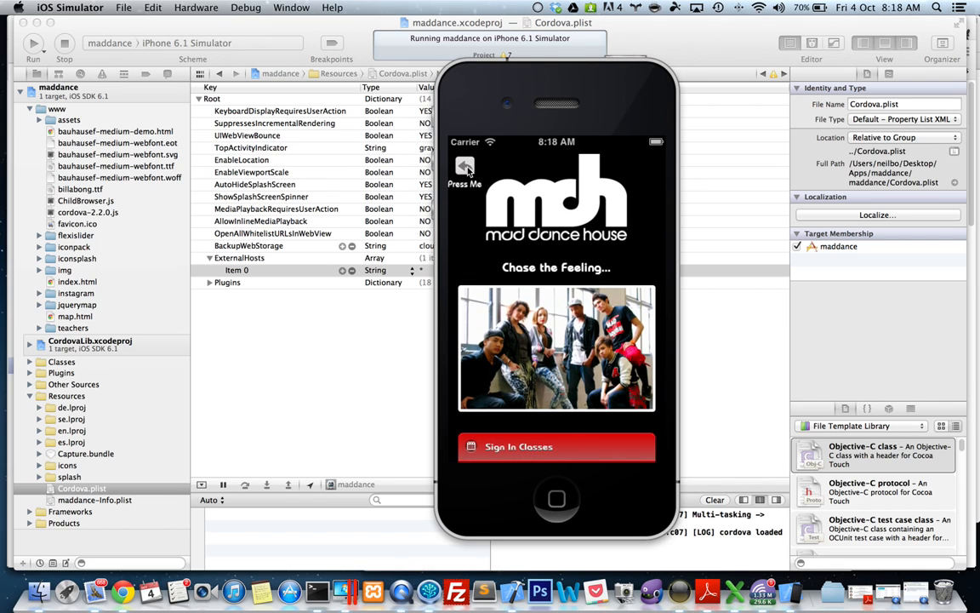
click(464, 170)
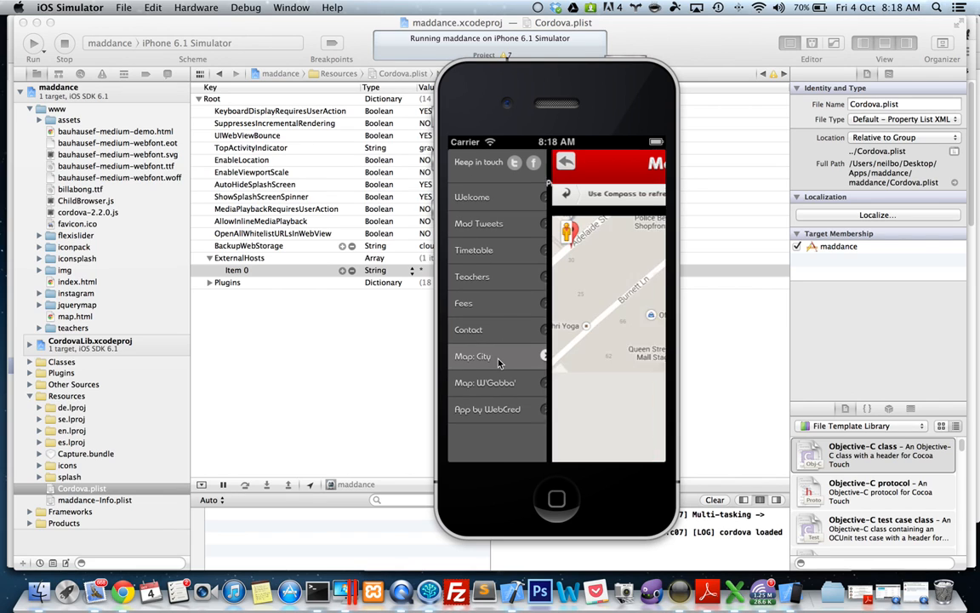
click(472, 355)
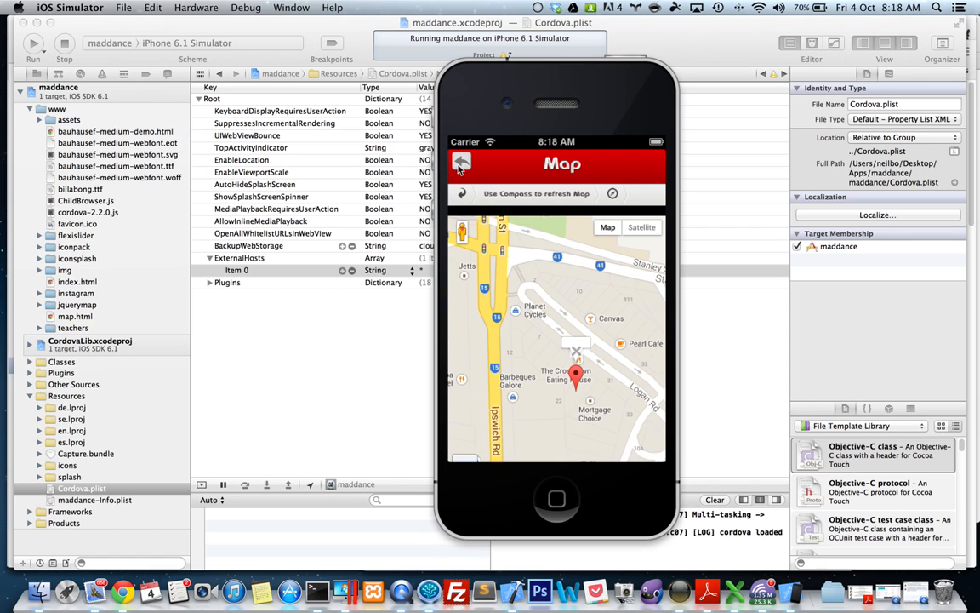
click(461, 163)
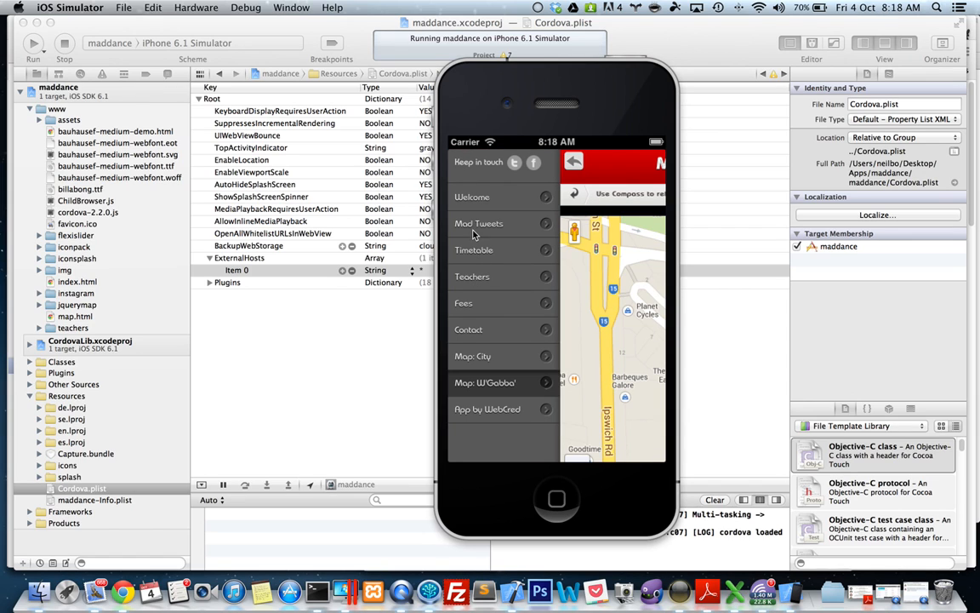
click(478, 223)
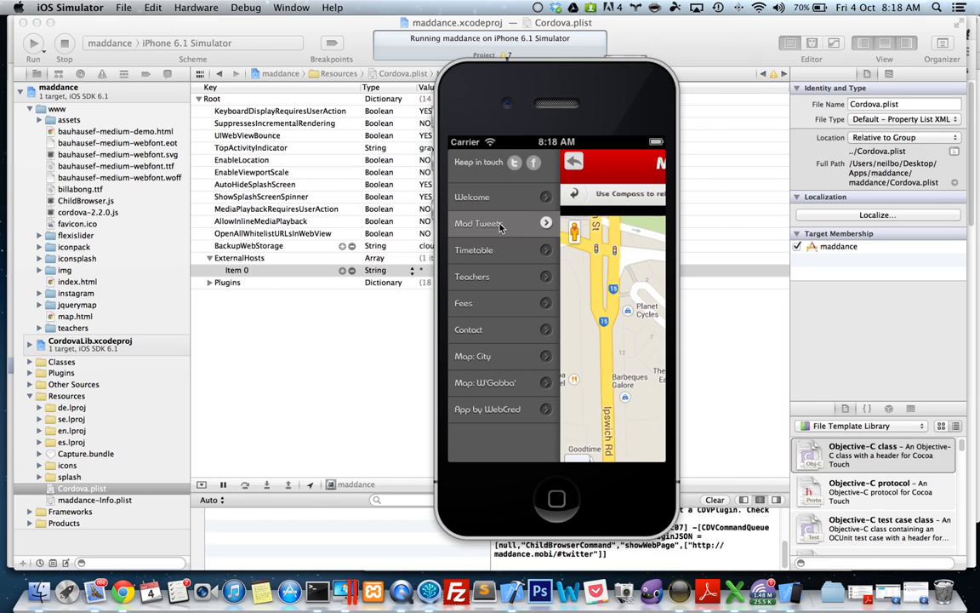
click(473, 197)
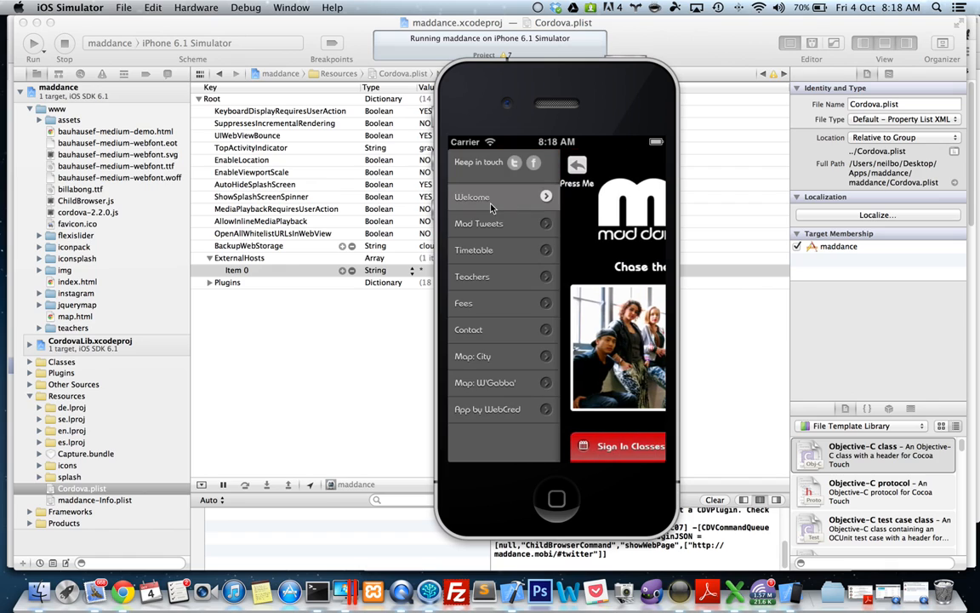
mouse_move(509, 280)
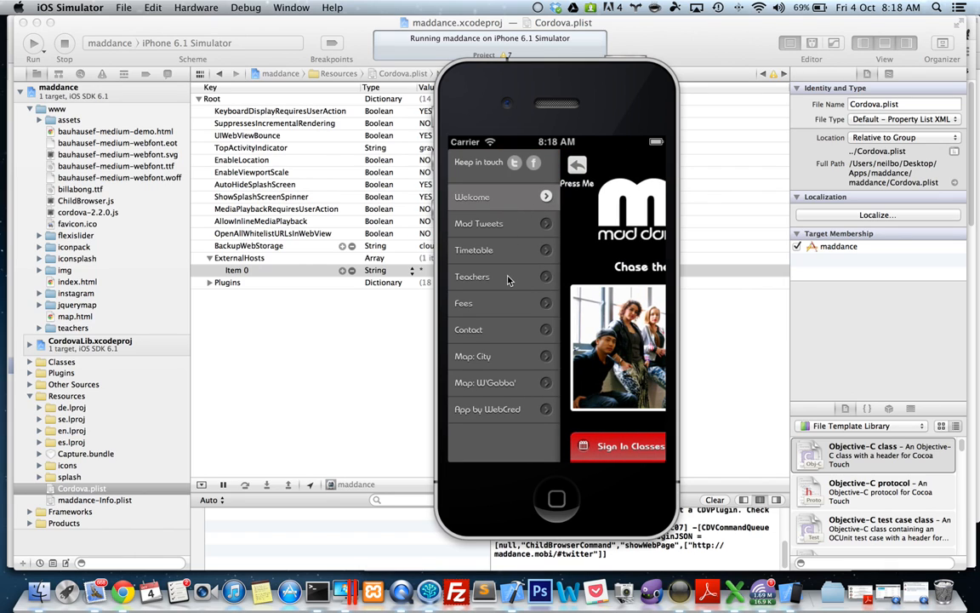
click(578, 164)
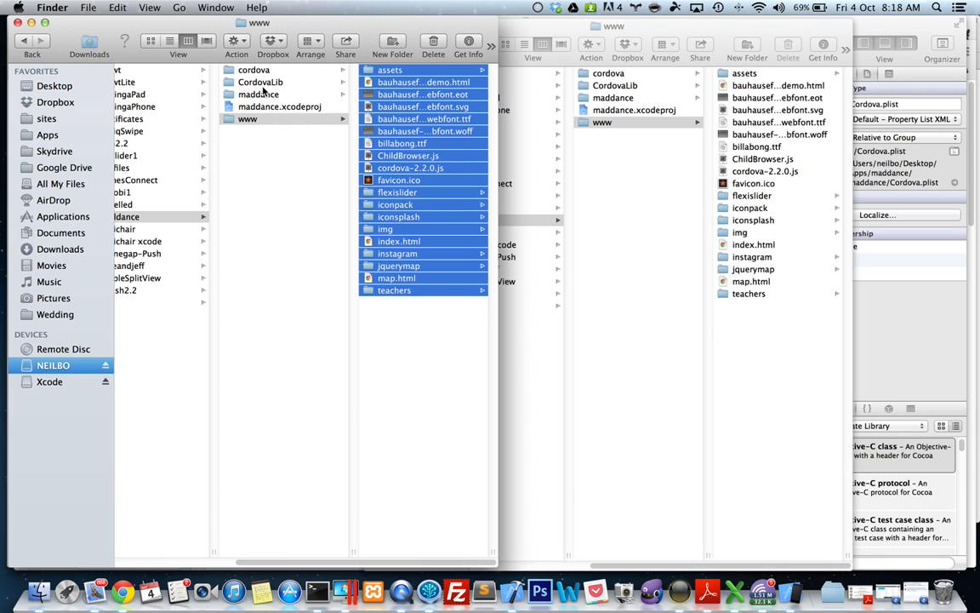
Navigate both Finder windows to maddance > maddance > Resources > icons
click(258, 94)
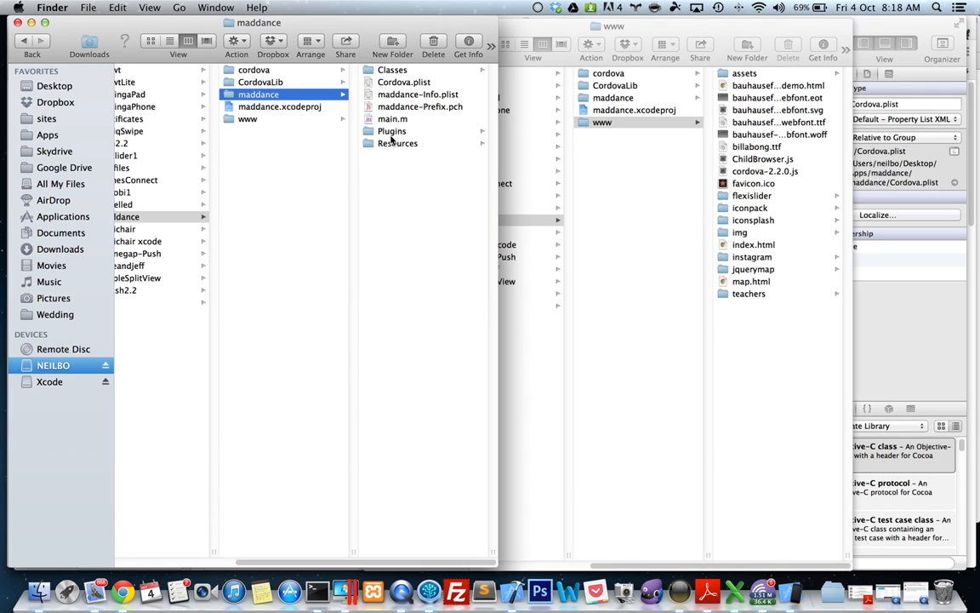
mouse_move(400, 143)
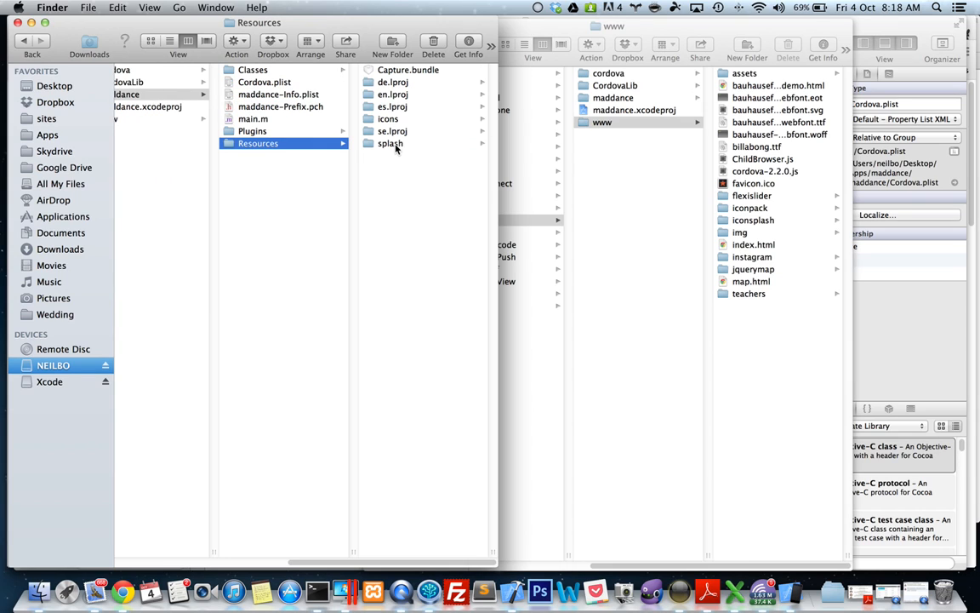
click(387, 118)
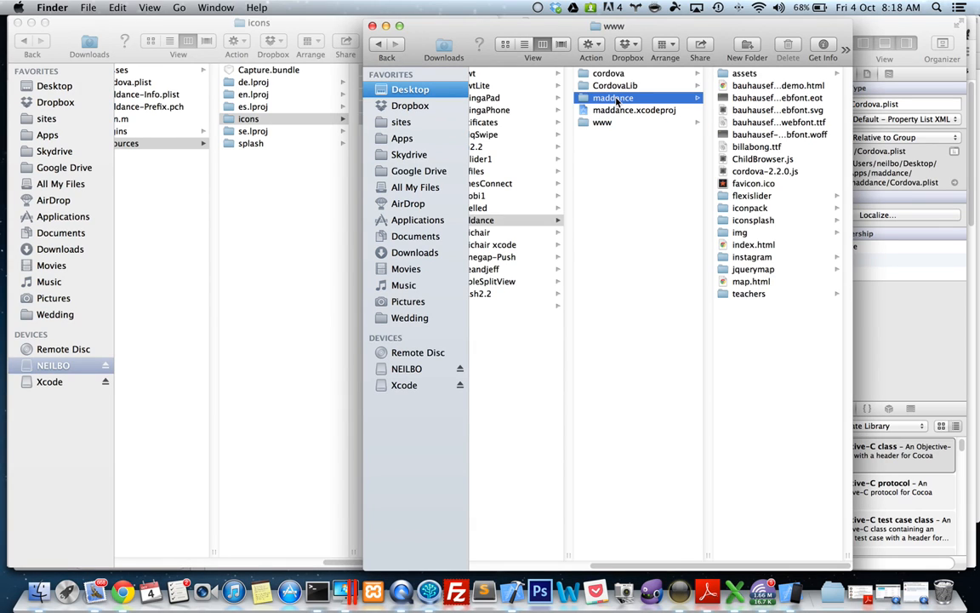
click(613, 97)
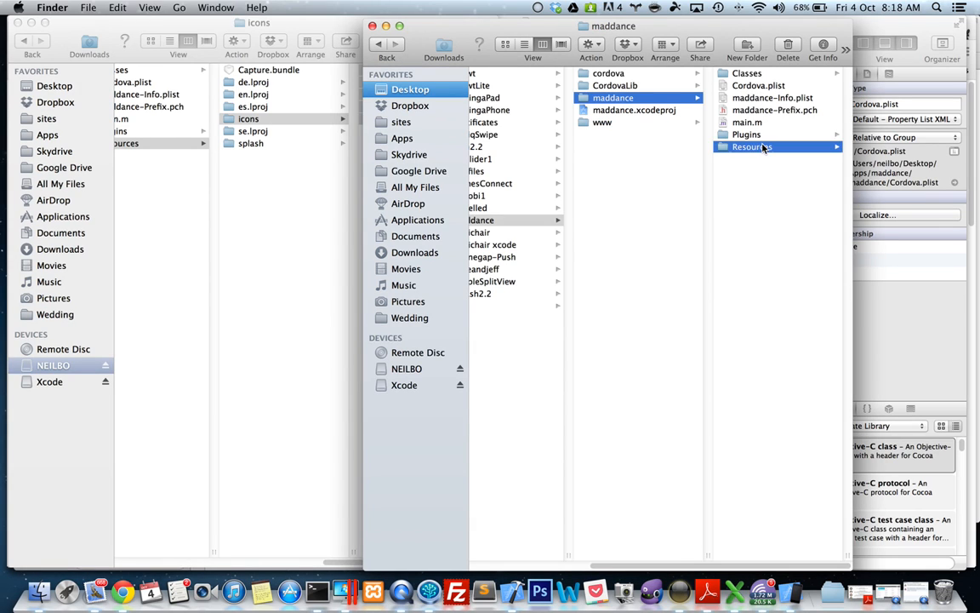
click(748, 146)
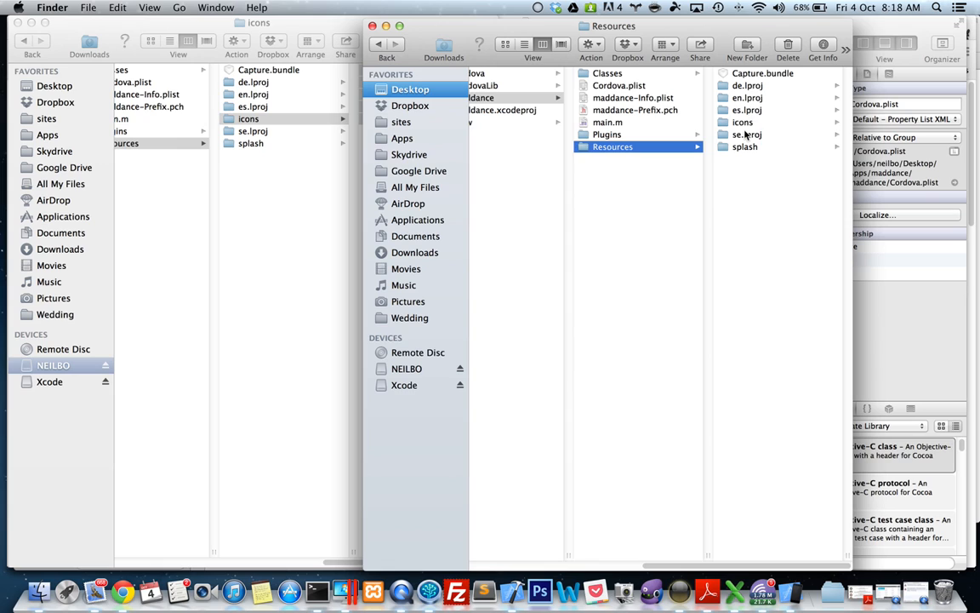
click(742, 122)
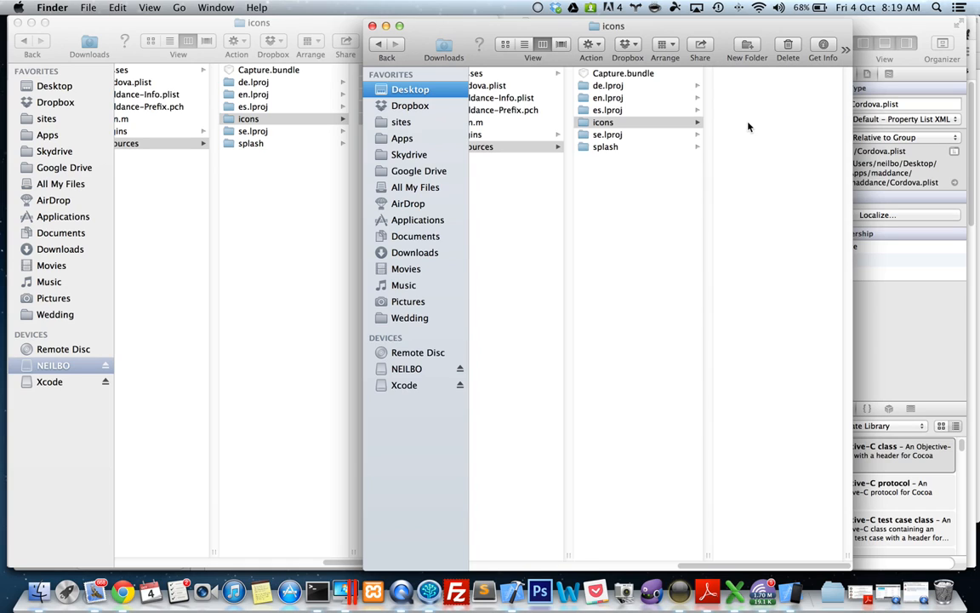
click(602, 122)
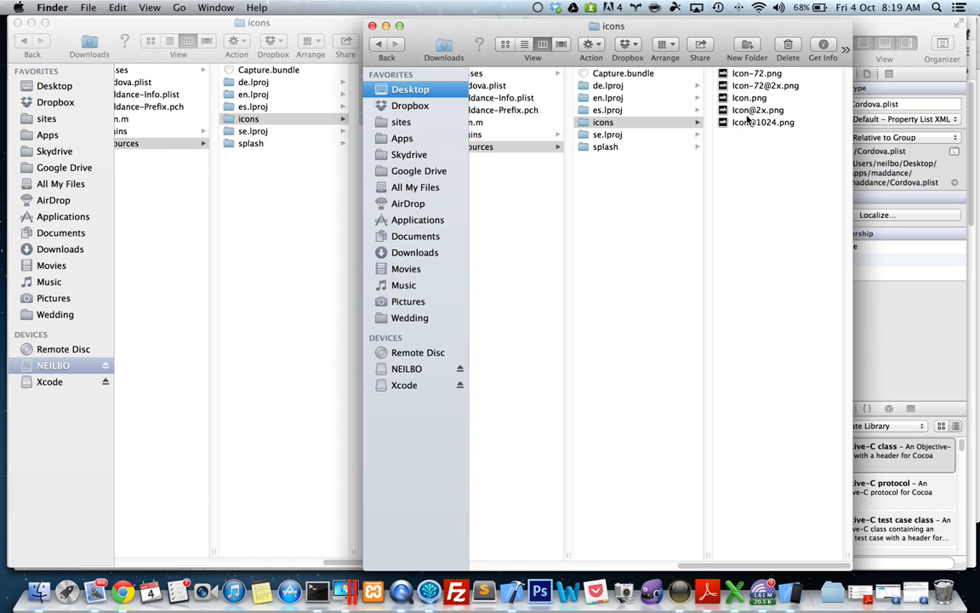
click(756, 110)
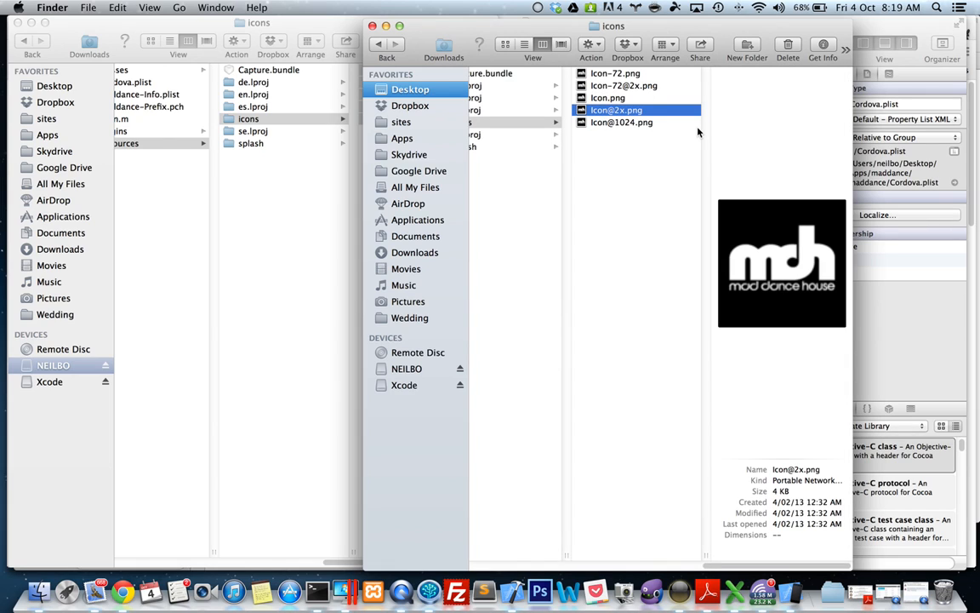
click(616, 110)
text(i)
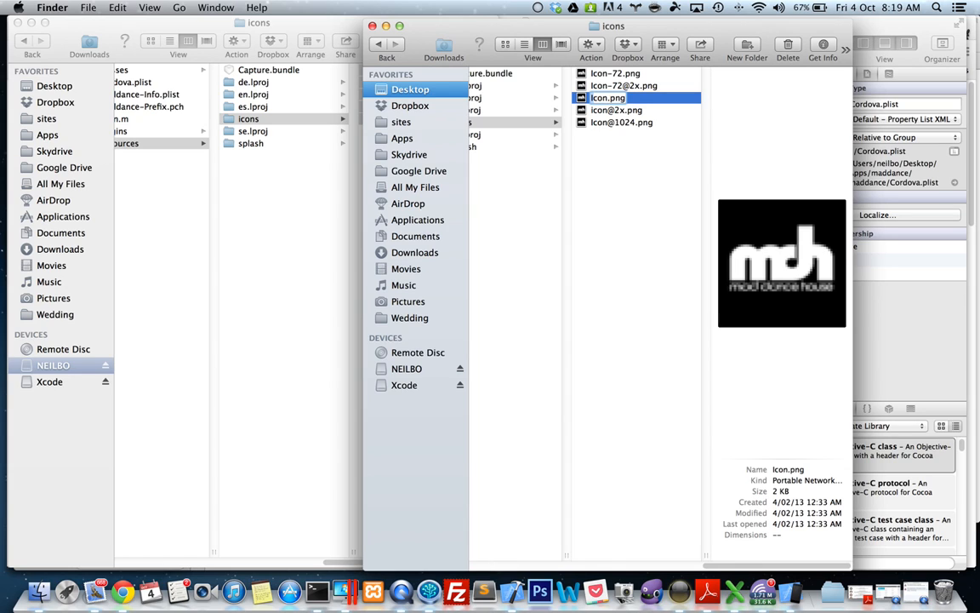
double_click(607, 98)
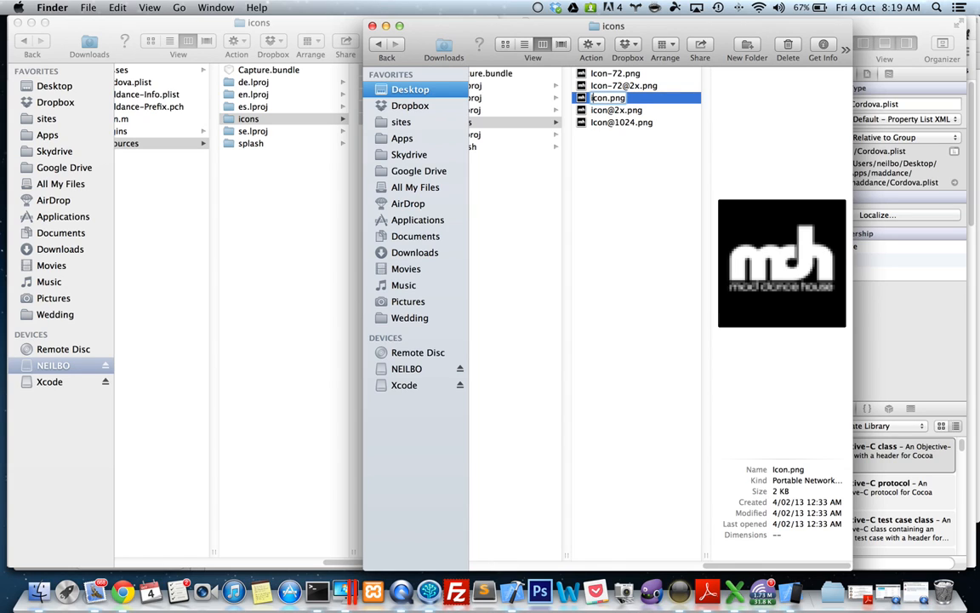
click(623, 85)
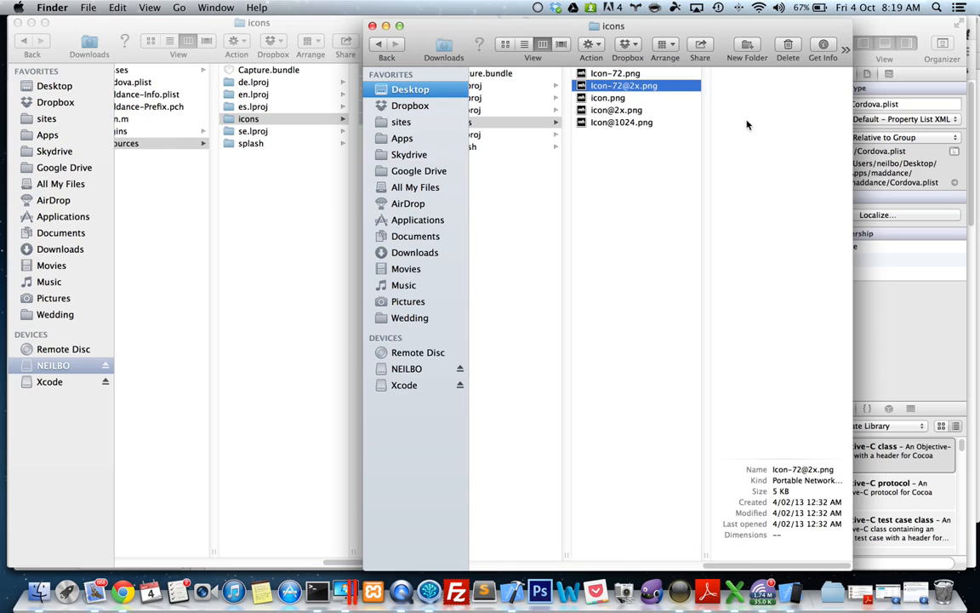
click(624, 85)
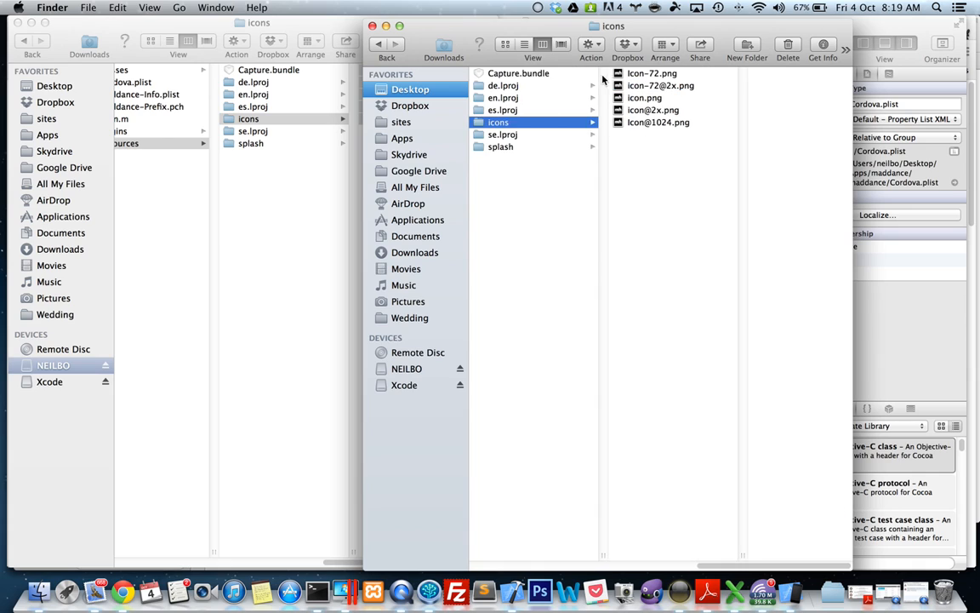
click(653, 73)
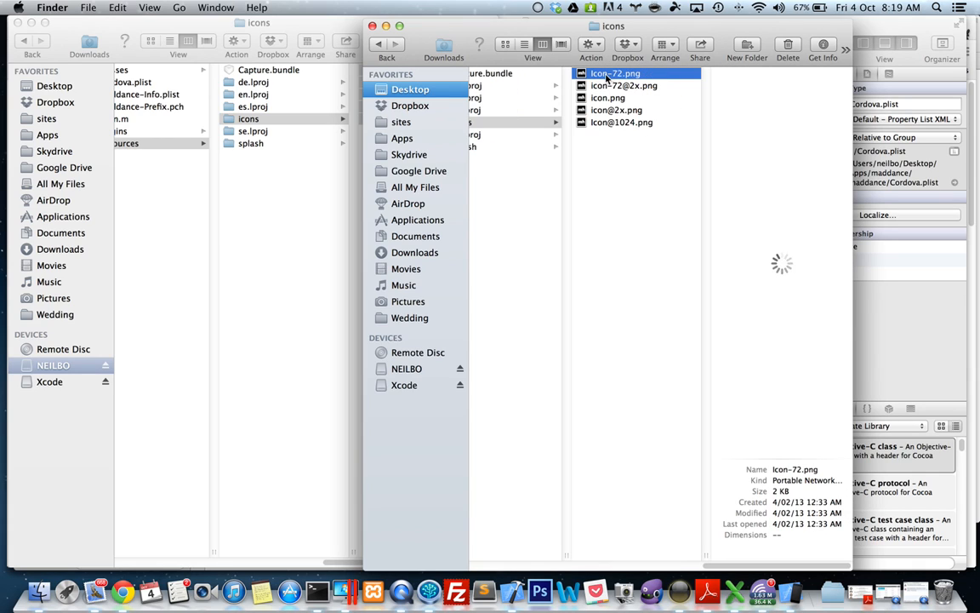
click(613, 73)
text(i)
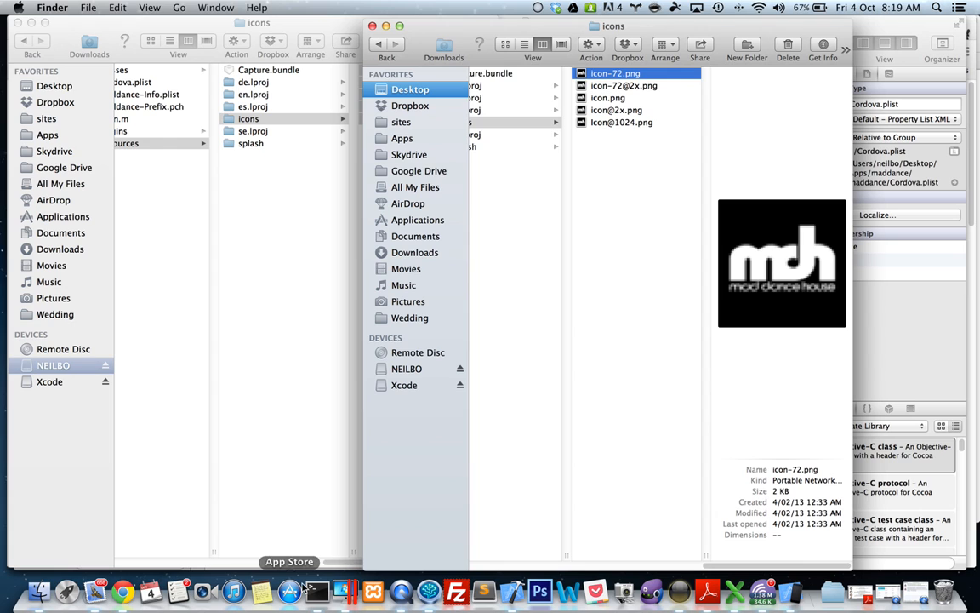
mouse_move(523, 590)
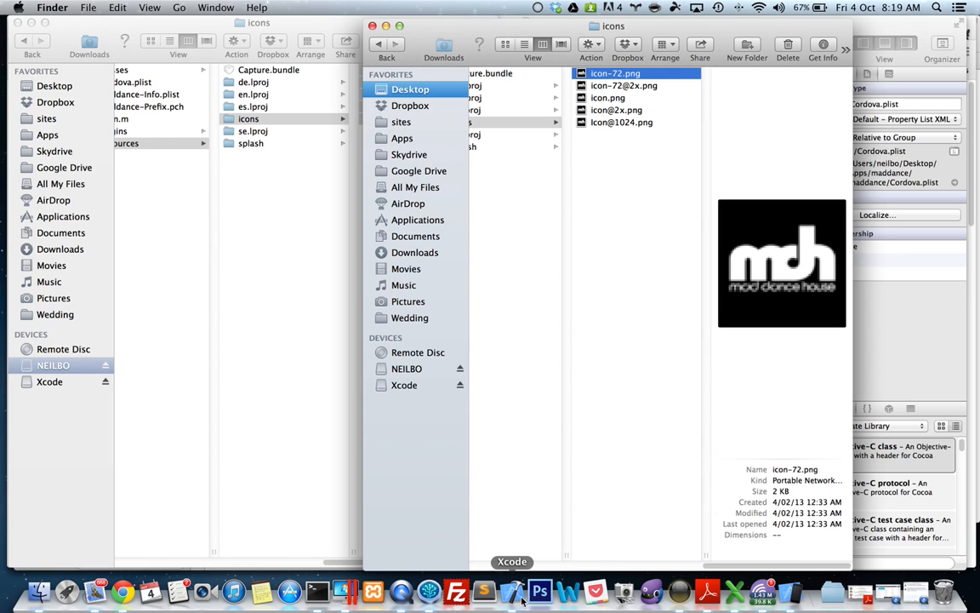
click(512, 589)
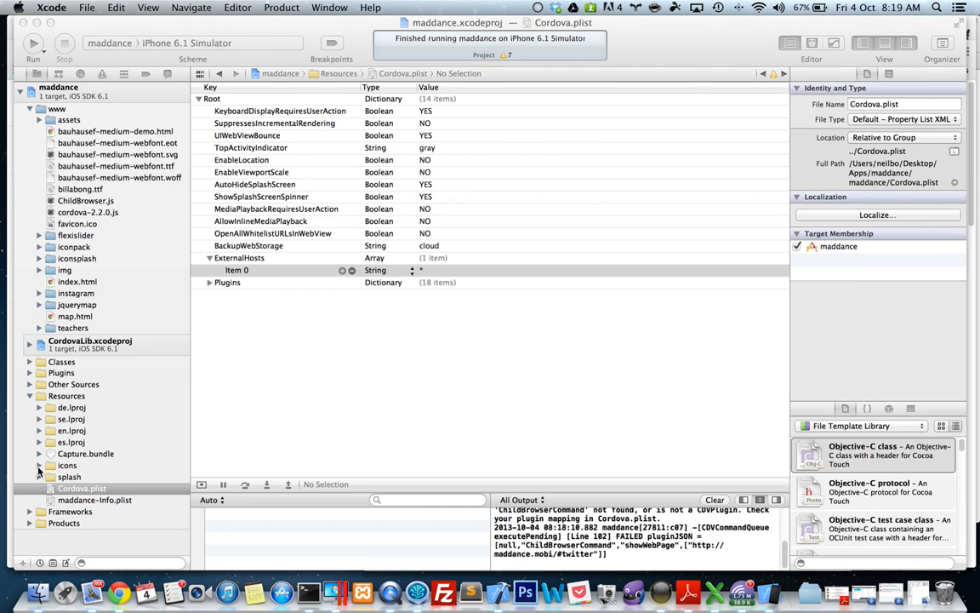
Remove references to the three old Cordova icon files in Xcode's icons group
click(39, 465)
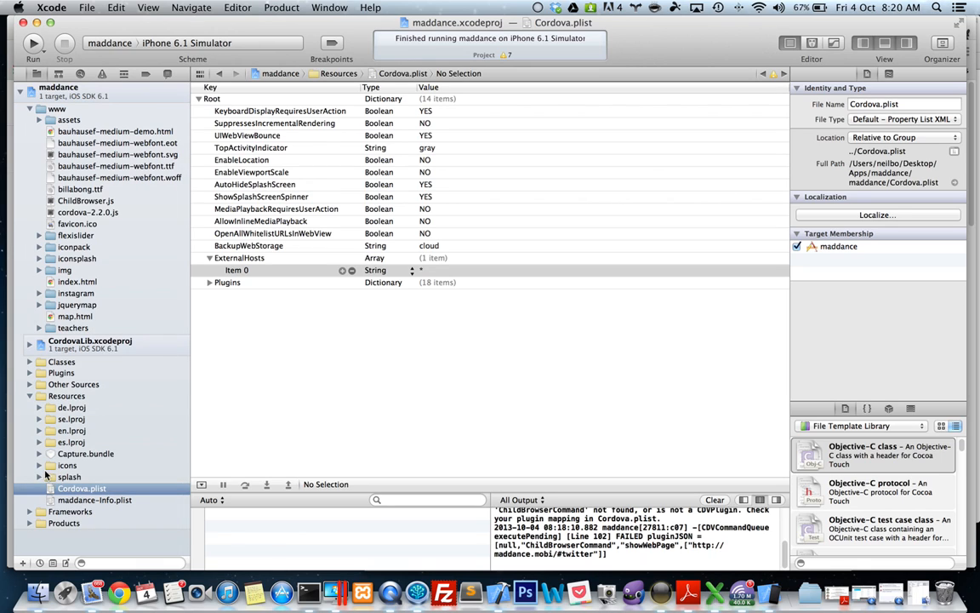
click(69, 476)
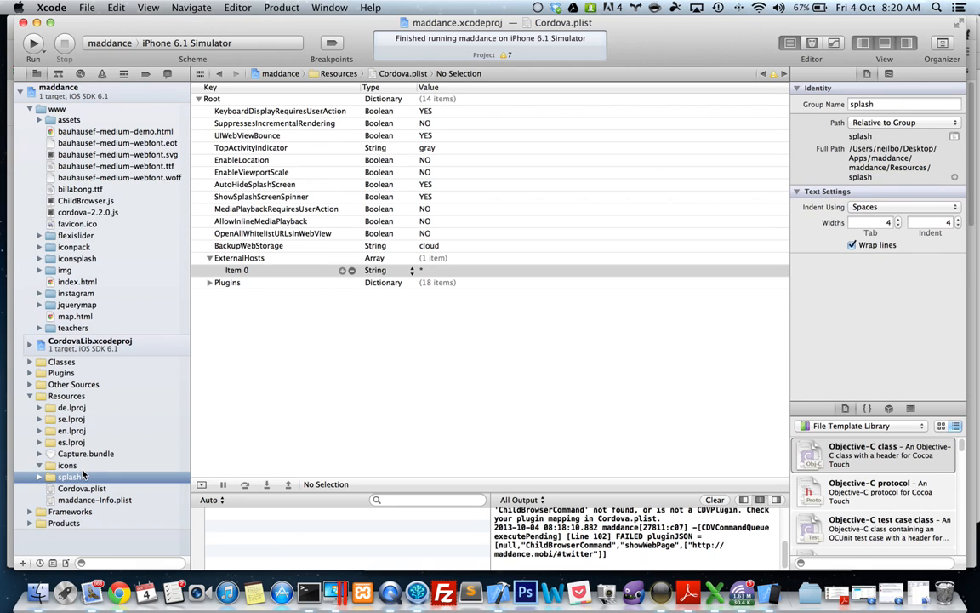
click(89, 477)
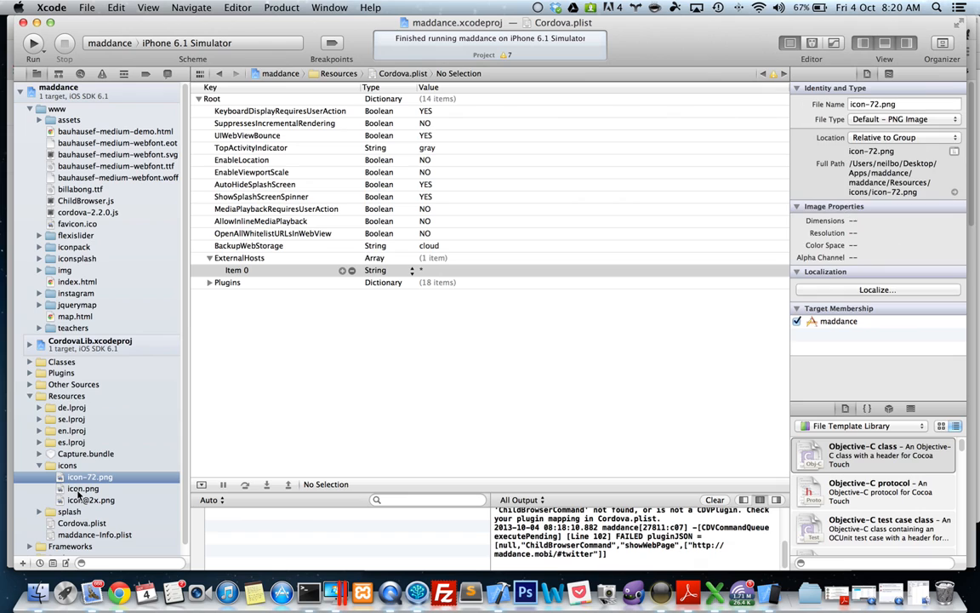
click(89, 477)
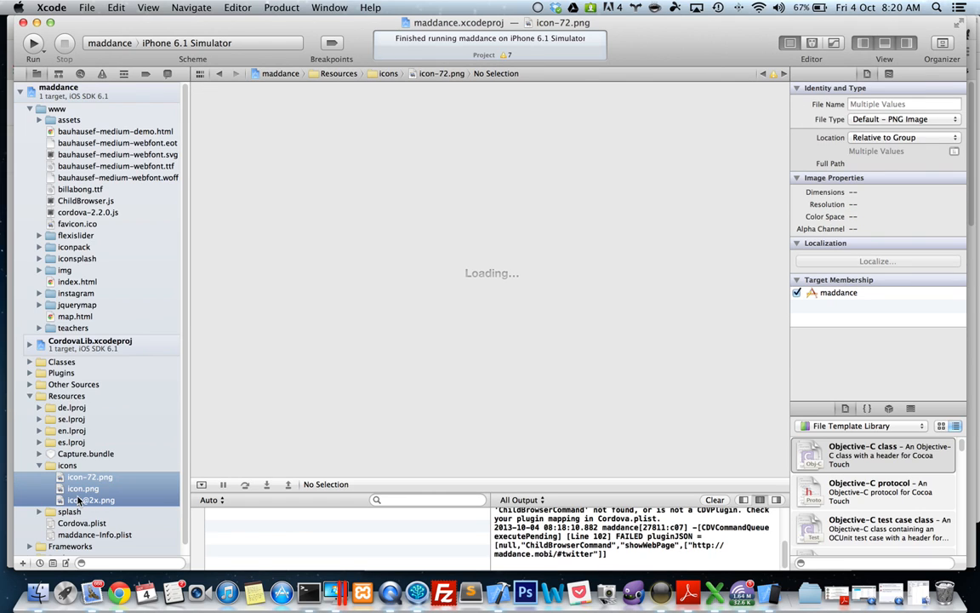
right_click(89, 499)
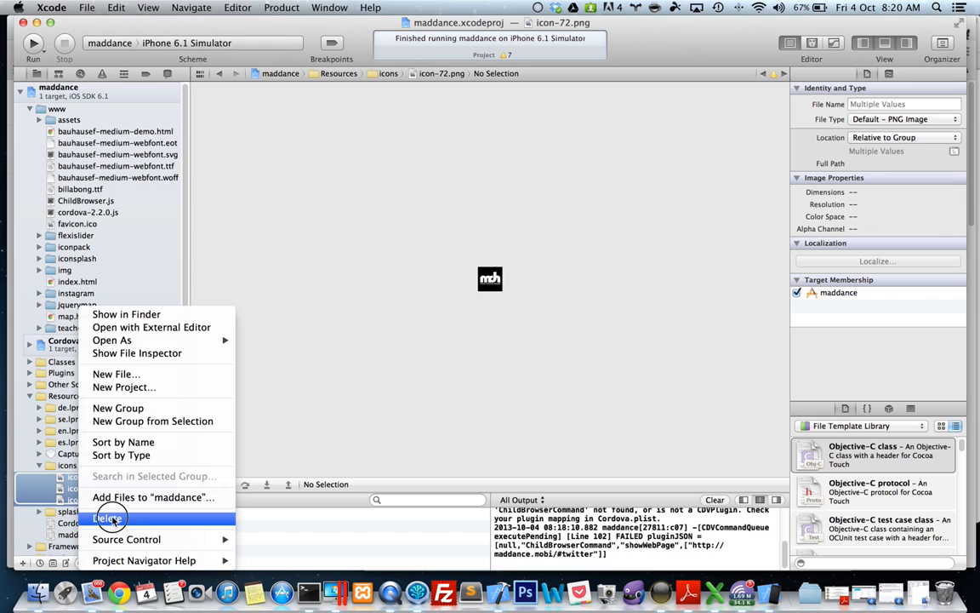
click(108, 518)
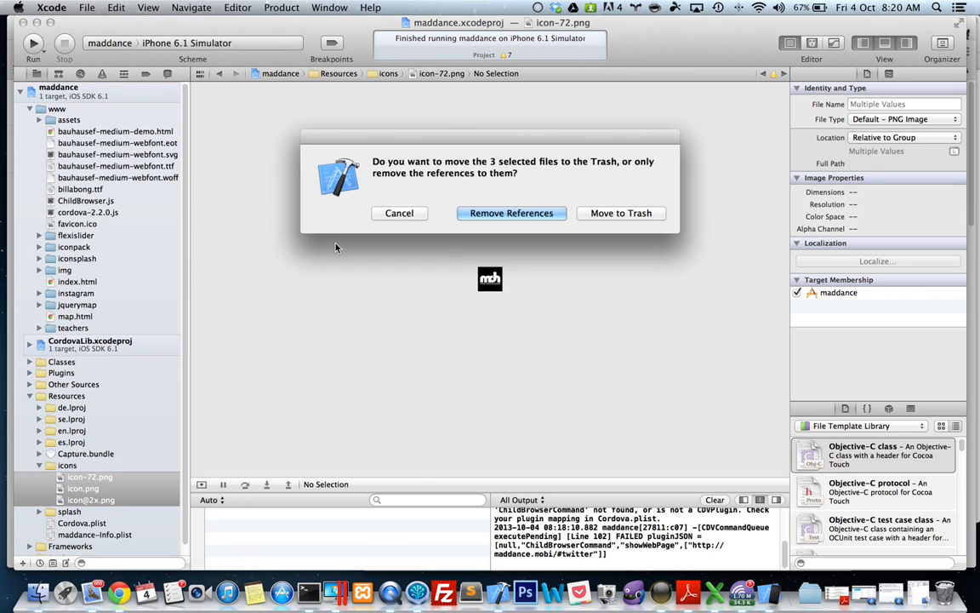
click(511, 213)
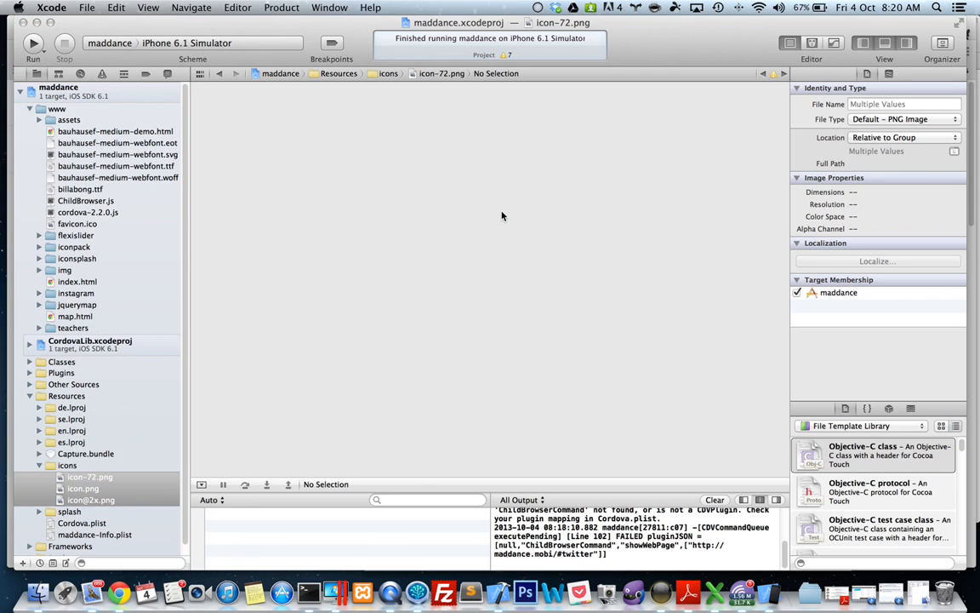
click(82, 487)
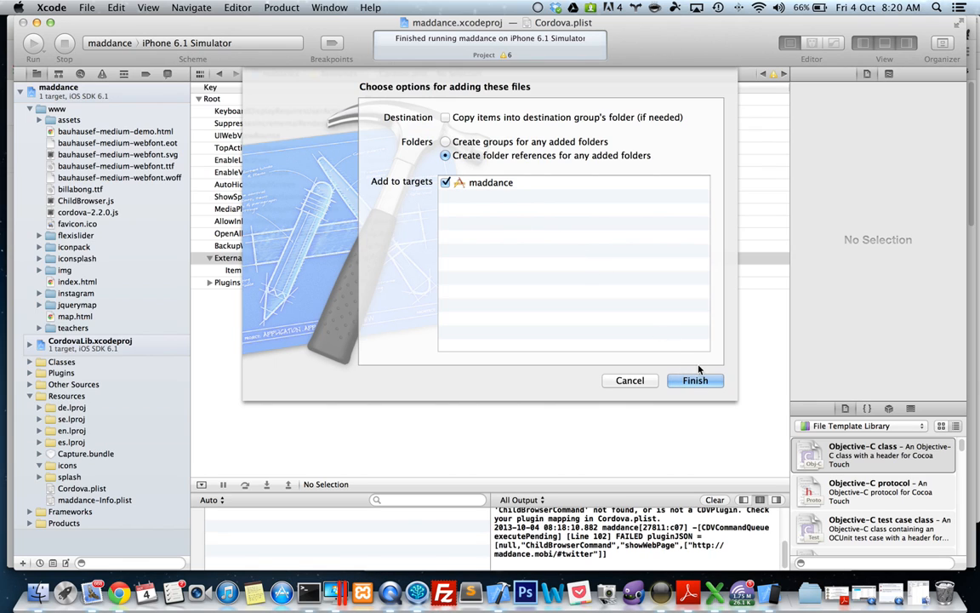
click(695, 380)
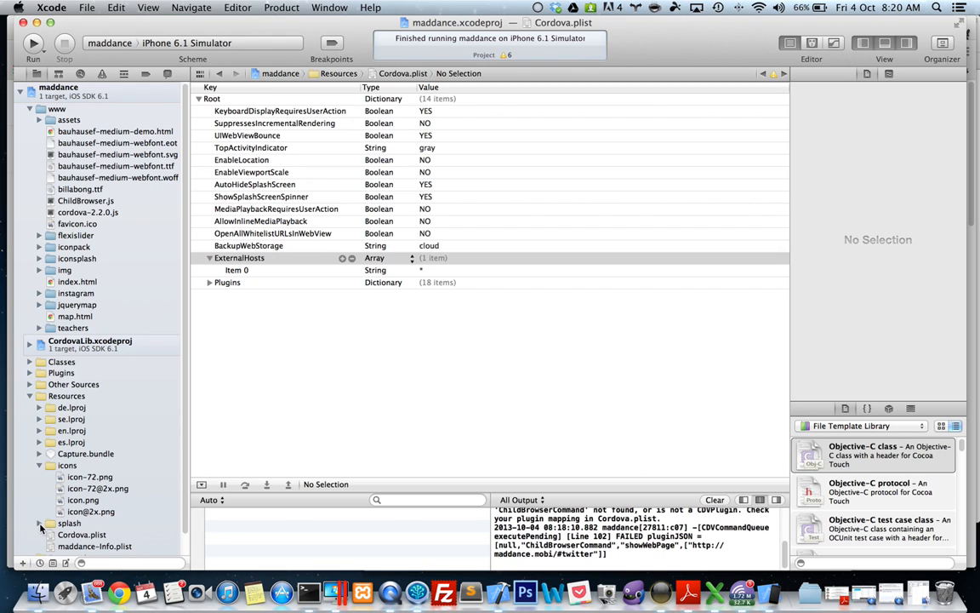
Expand the splash group and select its seven default Cordova splash images
click(39, 523)
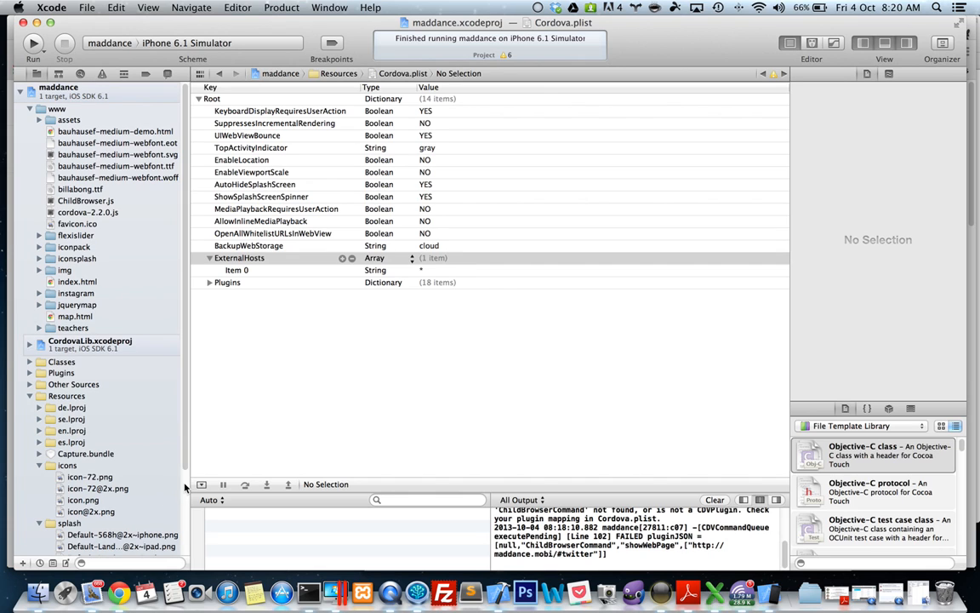
scroll(down, 3)
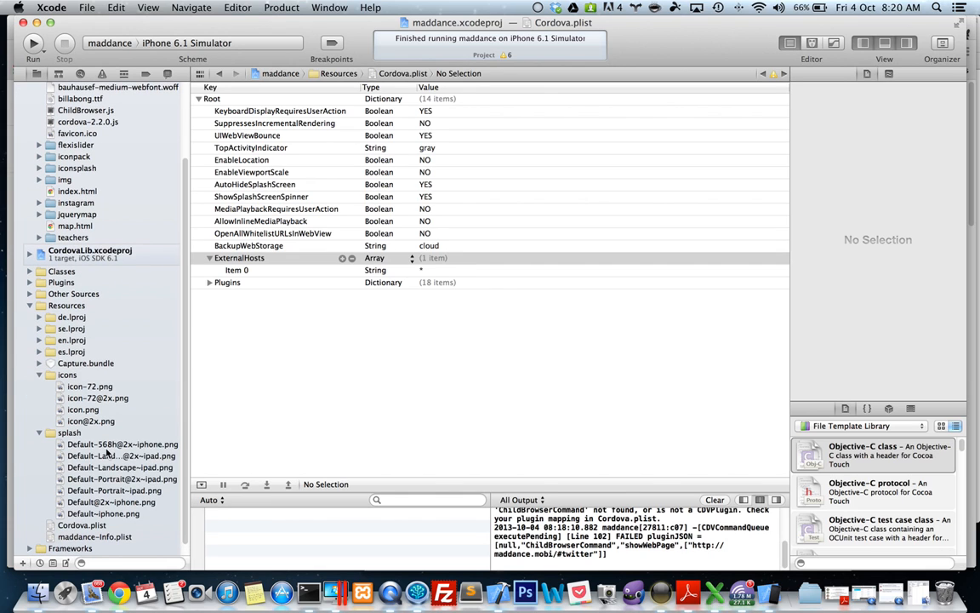
click(122, 443)
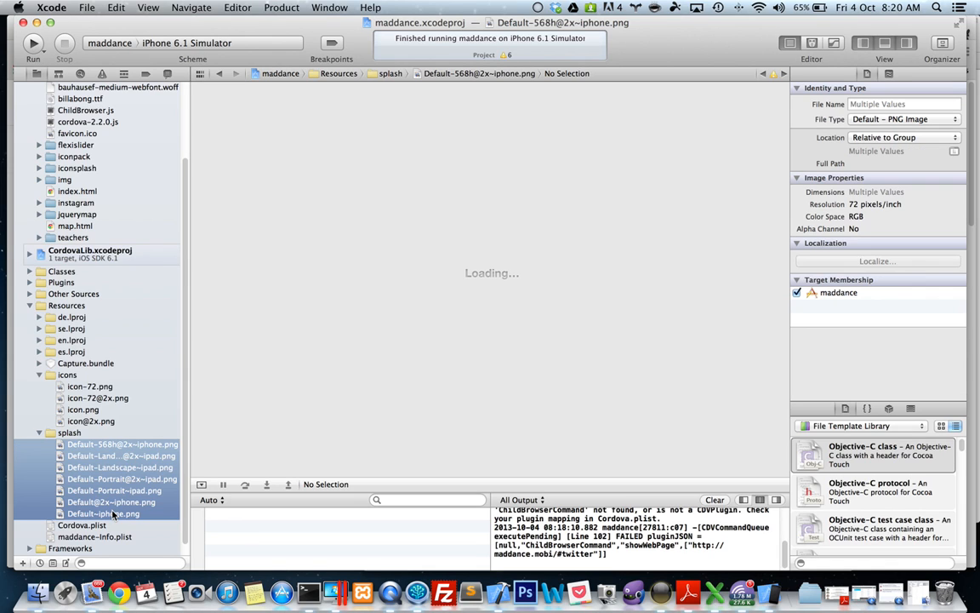
right_click(111, 514)
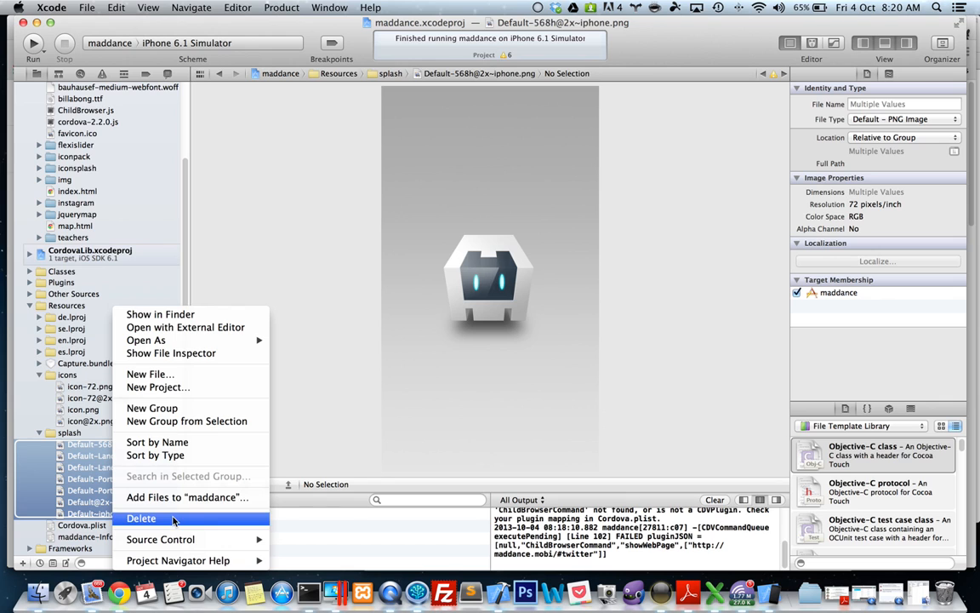
Delete the seven default splash images from the project, removing references only
click(141, 518)
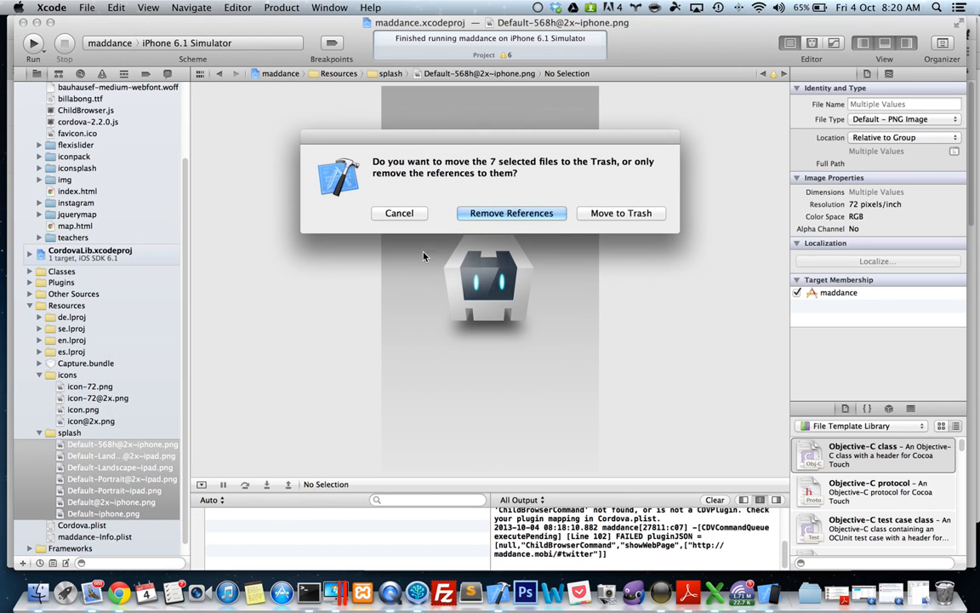
click(512, 212)
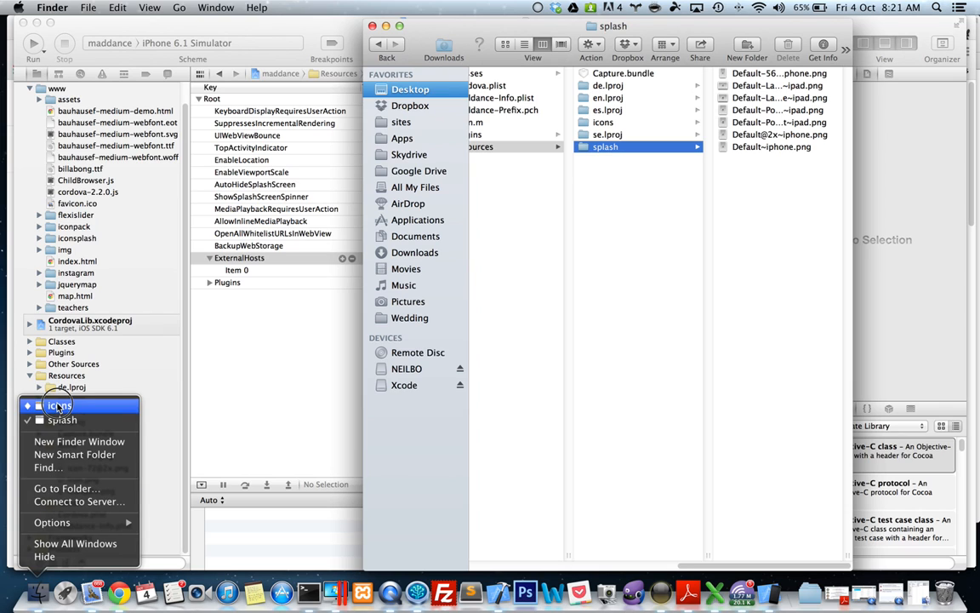
In Finder's Resources > splash folder, move all seven Default images to the Trash
click(59, 405)
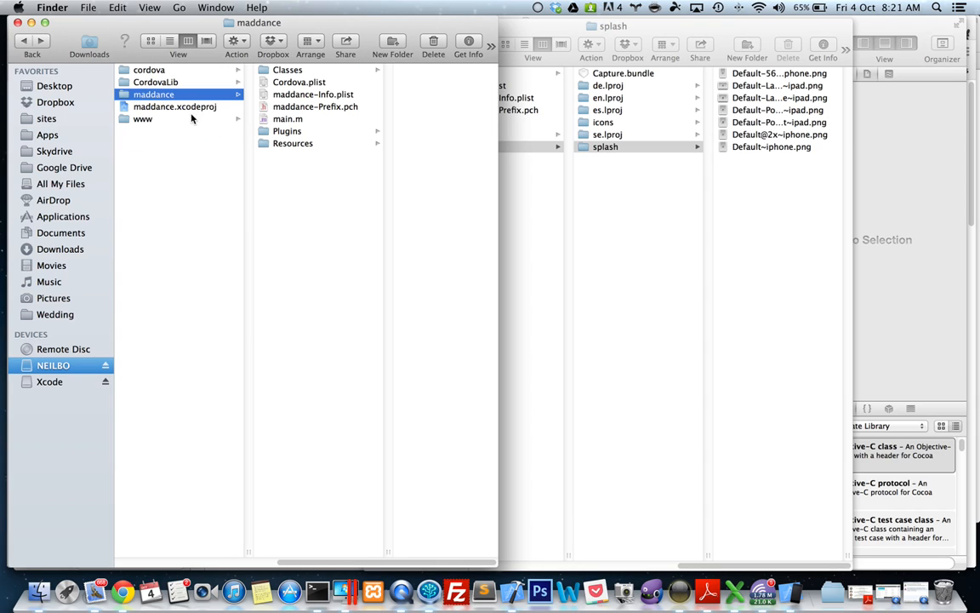
click(142, 118)
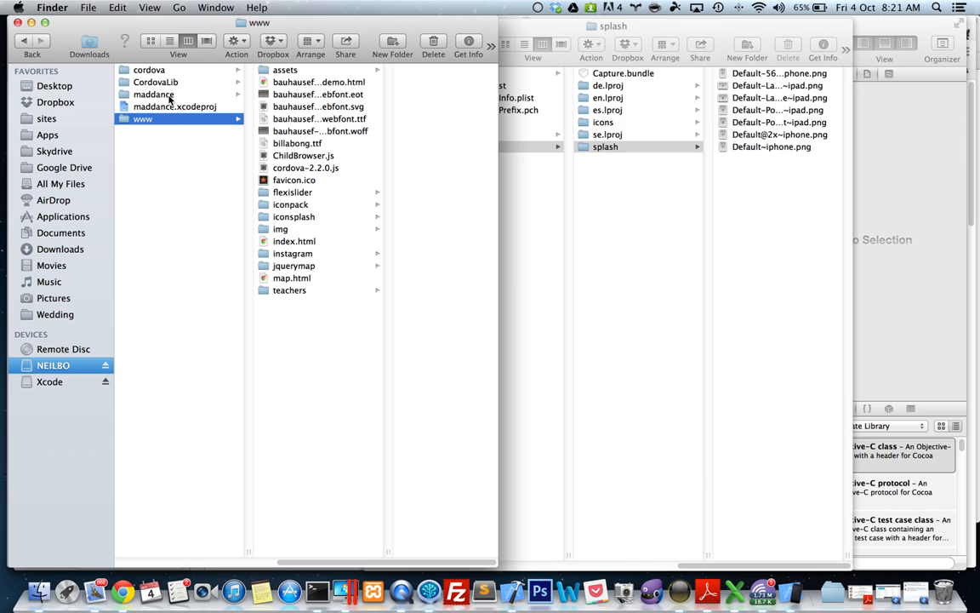
click(153, 93)
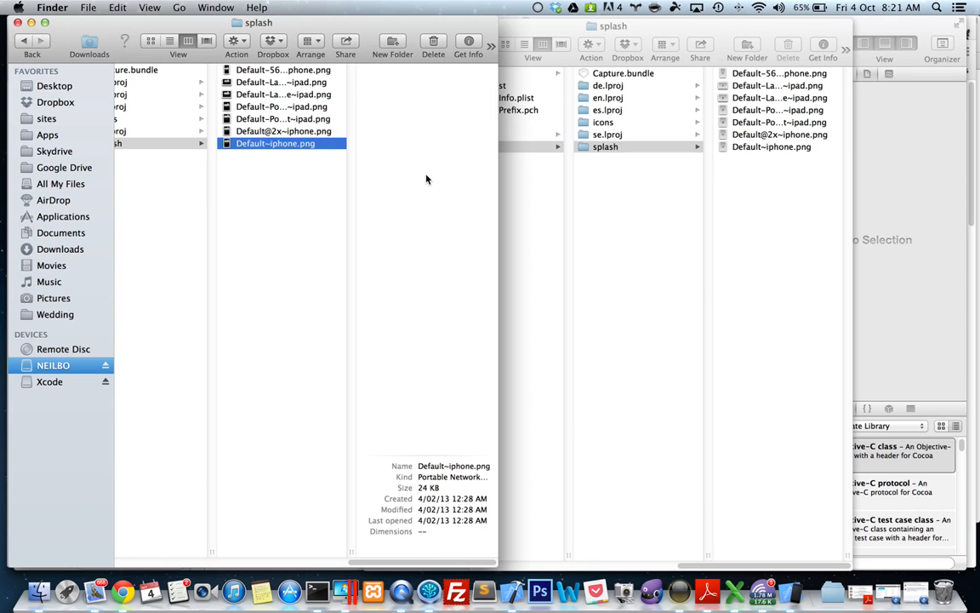
key(cmd+a)
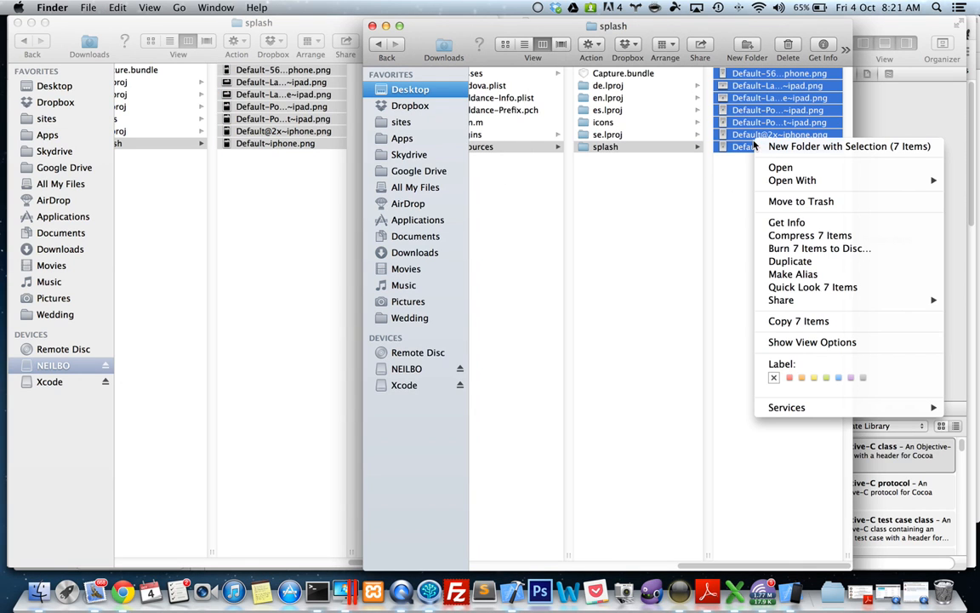
mouse_move(801, 201)
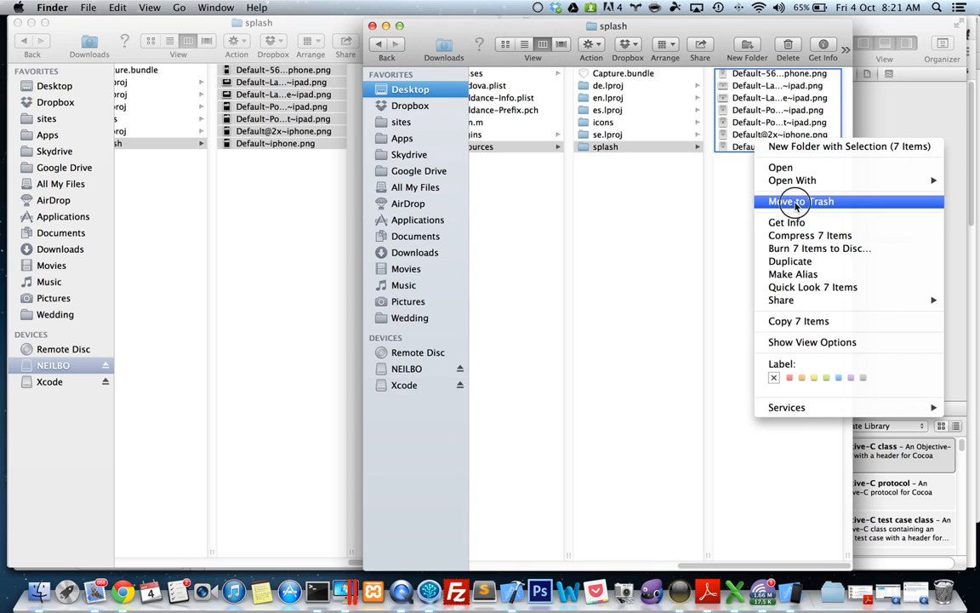
click(796, 207)
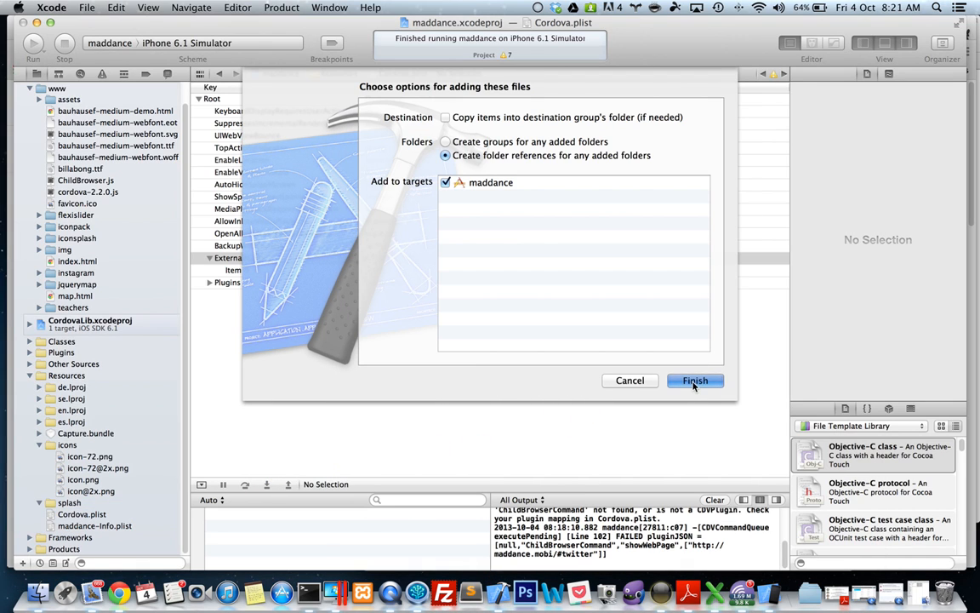
Add the new splash images, clean maddance, and run it in the iPhone 6.1 Simulator
click(694, 380)
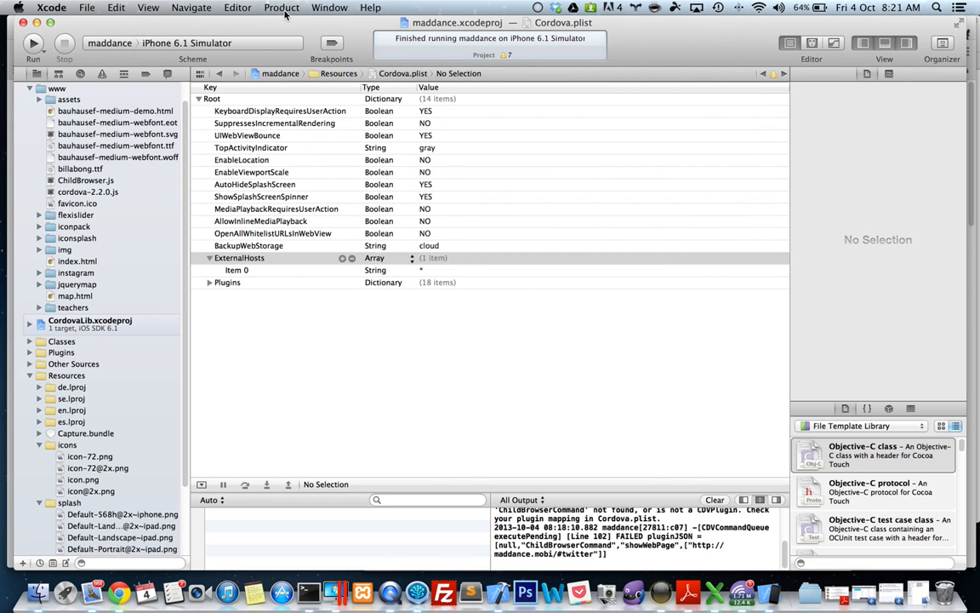
click(282, 7)
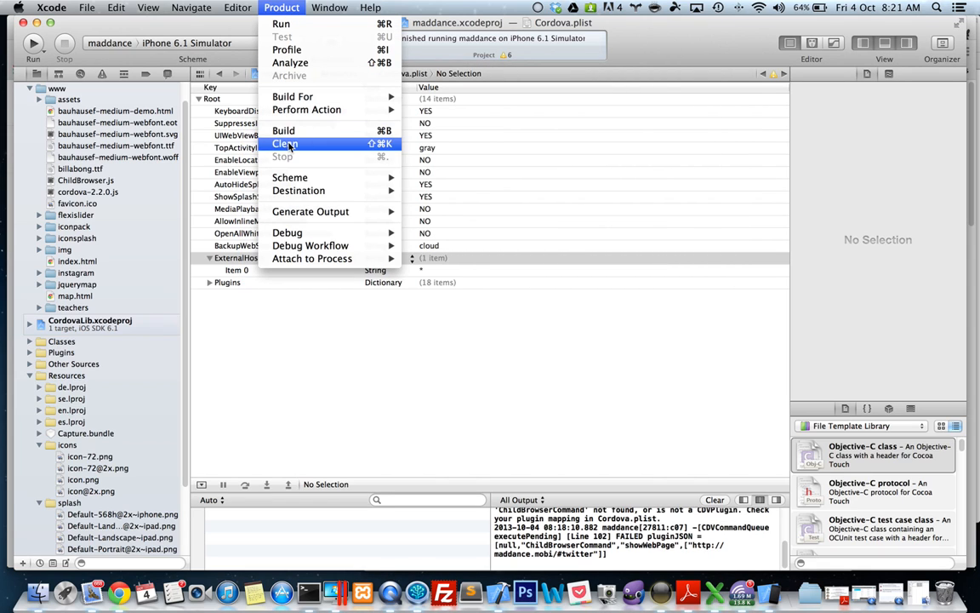
click(285, 143)
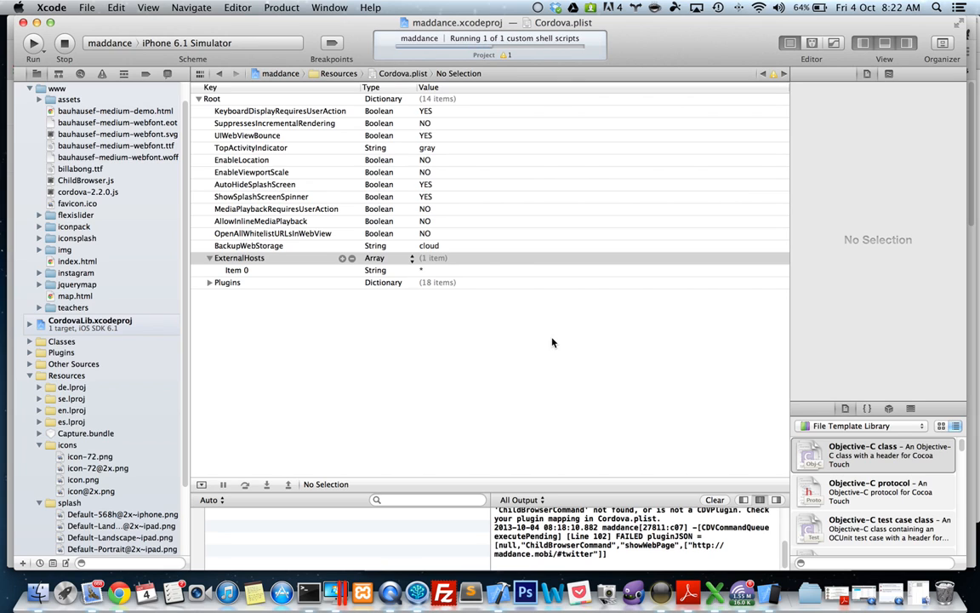
click(33, 43)
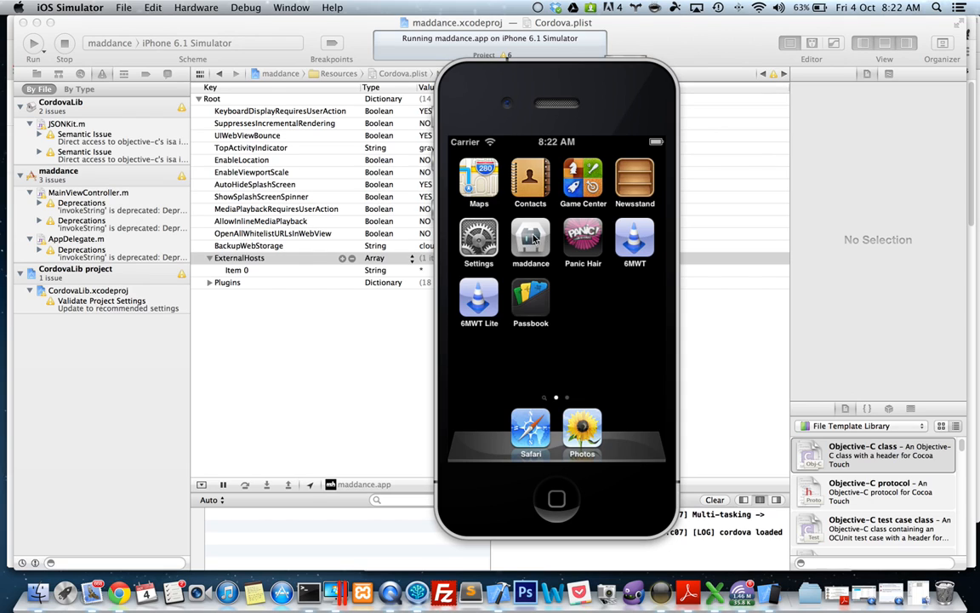
mouse_move(545, 256)
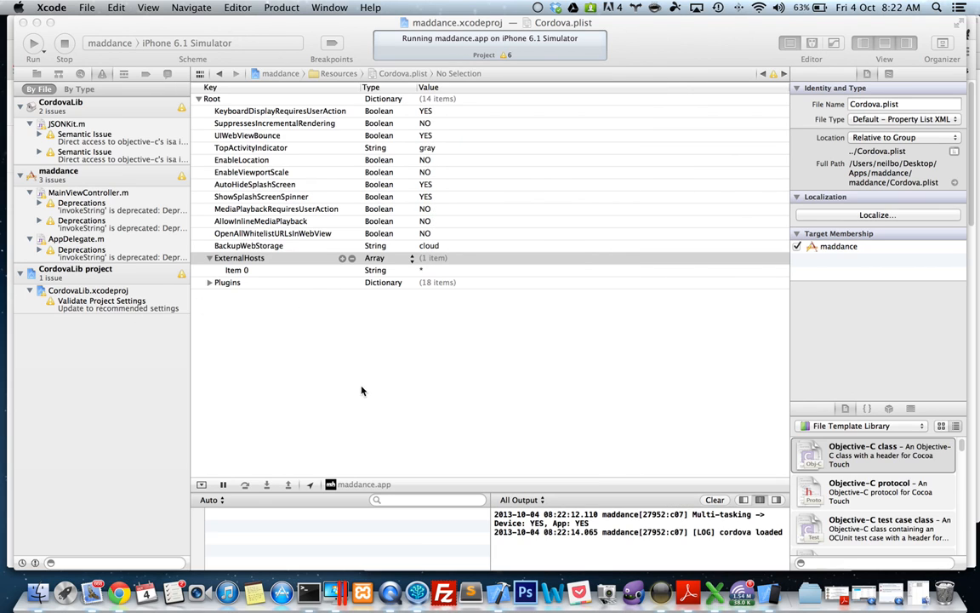
Check maddance's plain default home-screen icon, then bring Xcode back to front
click(240, 258)
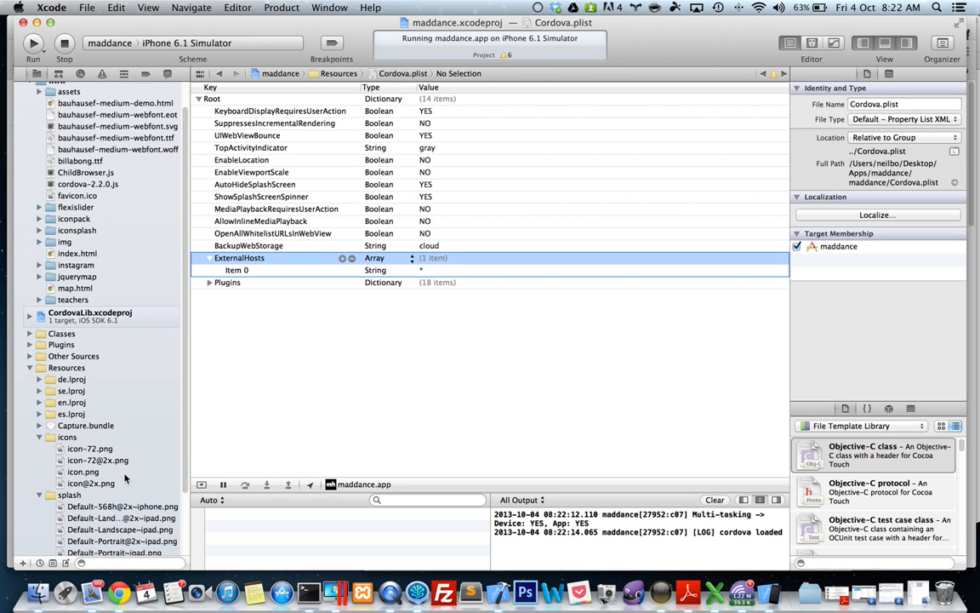
Delete the Icon file key in maddance-Info.plist and expand Primary Icon's four icon files
scroll(down, 3)
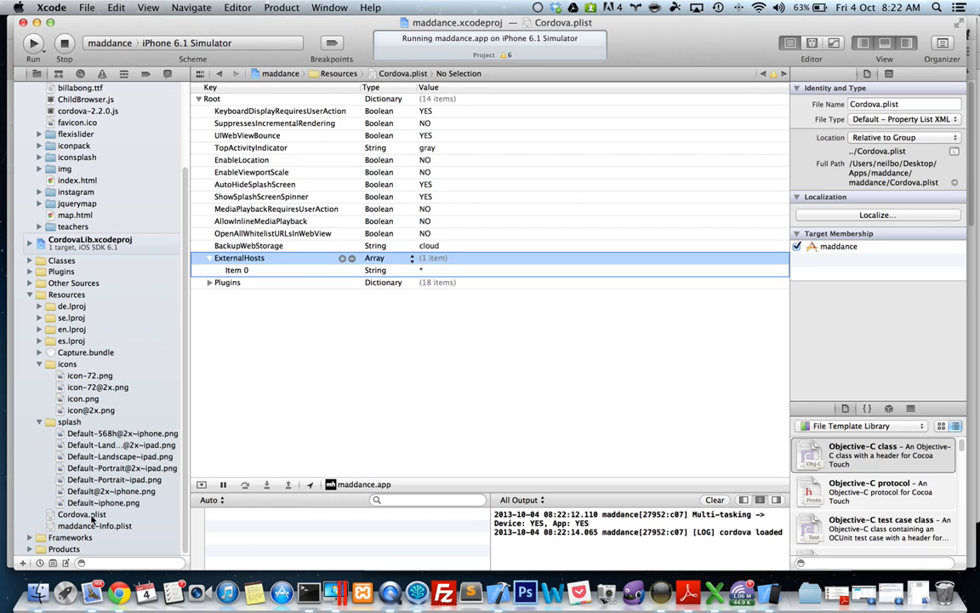
click(82, 514)
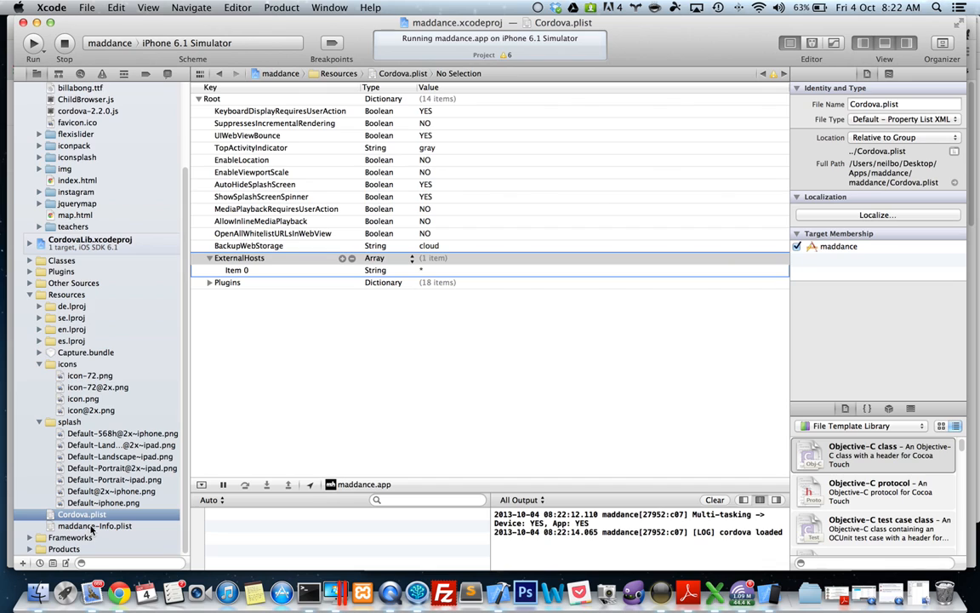
click(95, 525)
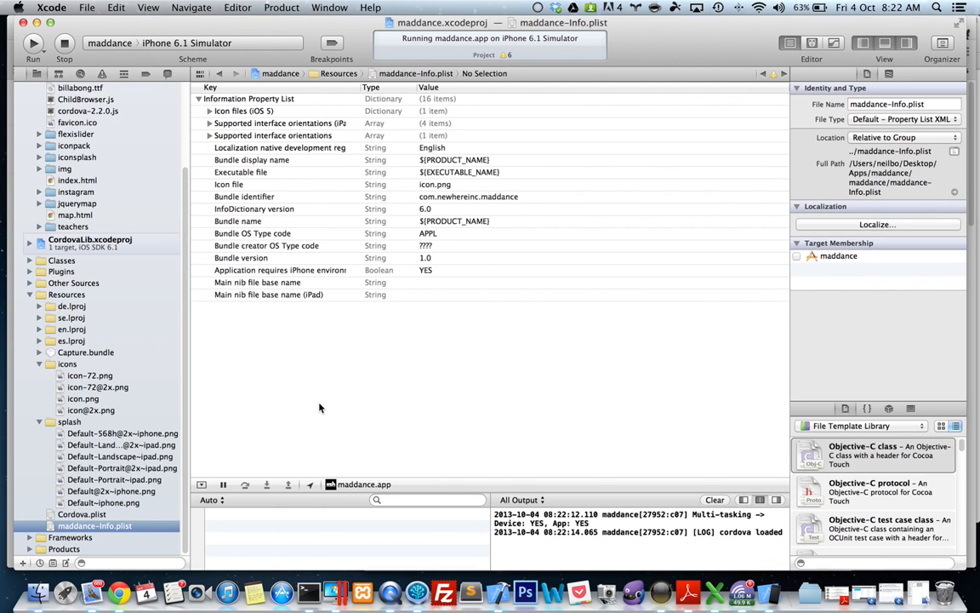
click(228, 183)
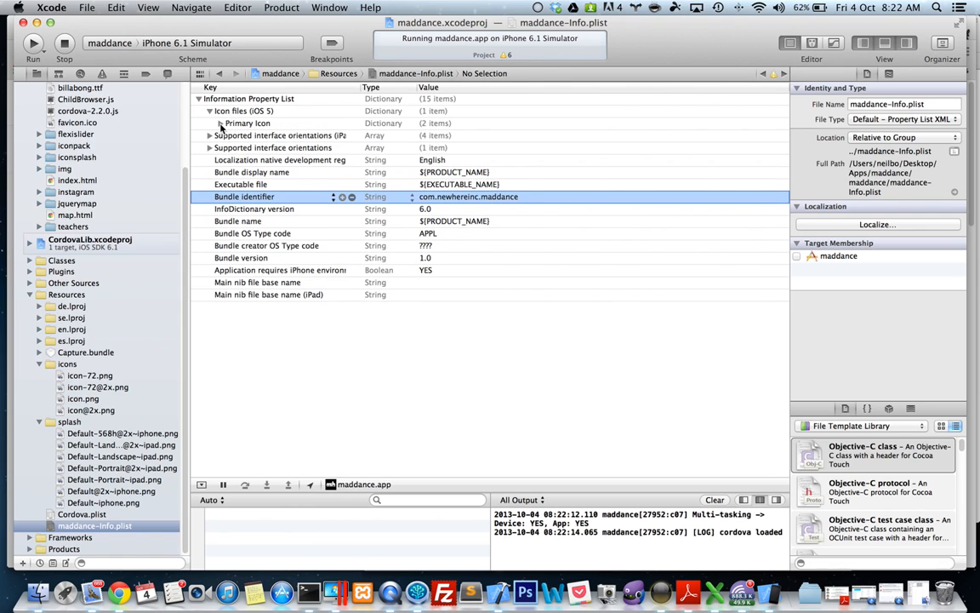
click(221, 122)
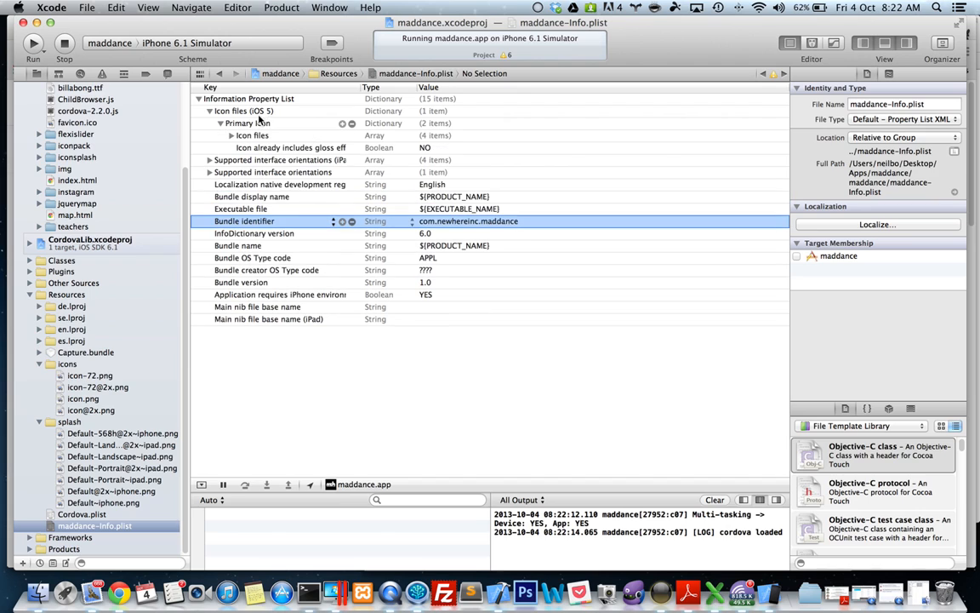
click(220, 123)
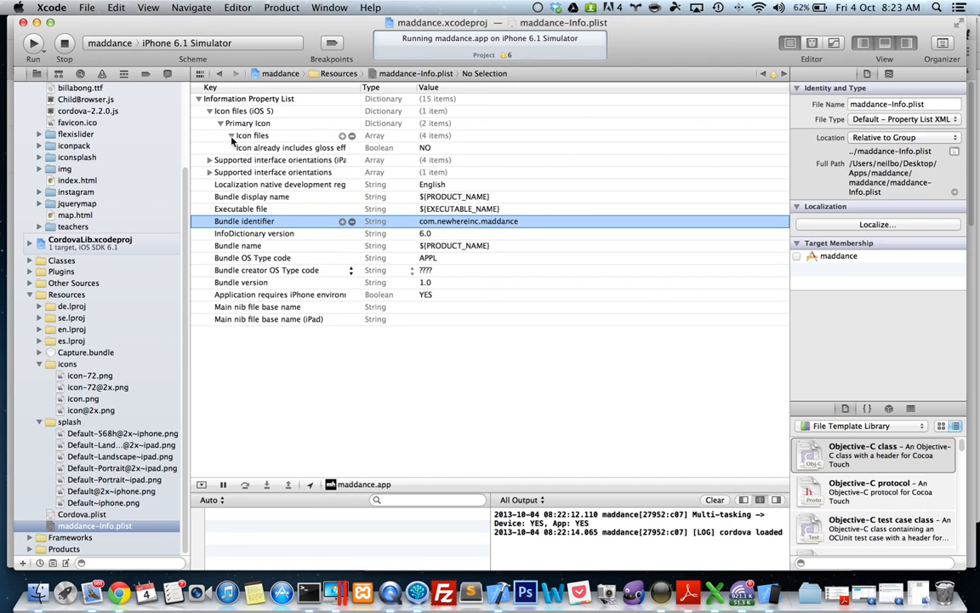
click(231, 135)
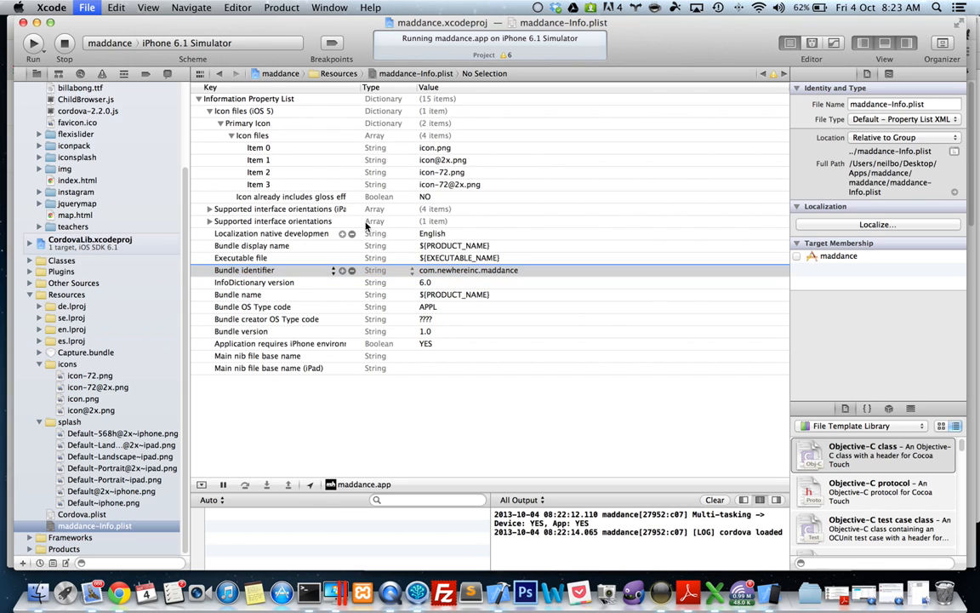
Stop the running maddance app, clean the project, and build and run it again
click(281, 7)
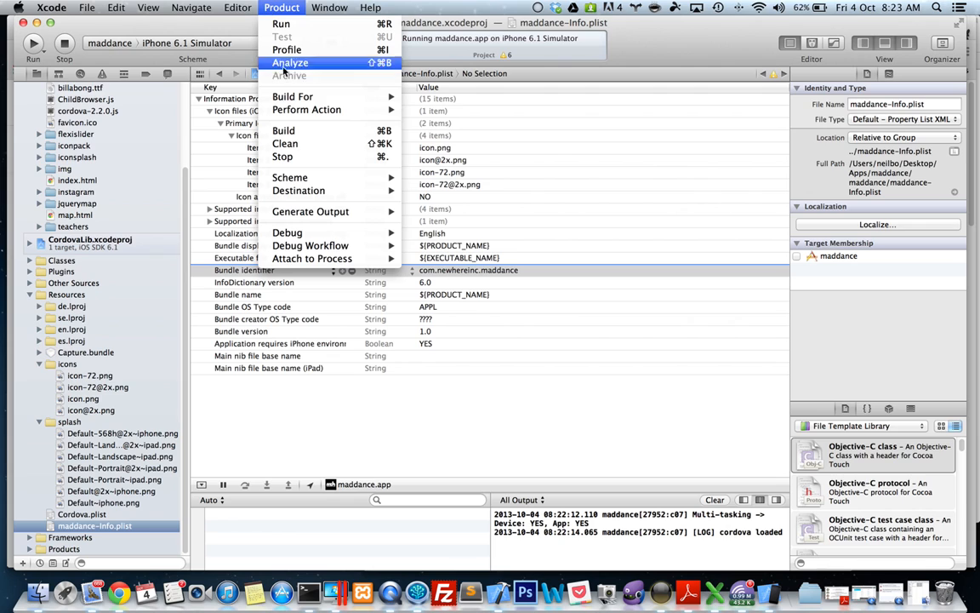
mouse_move(295, 157)
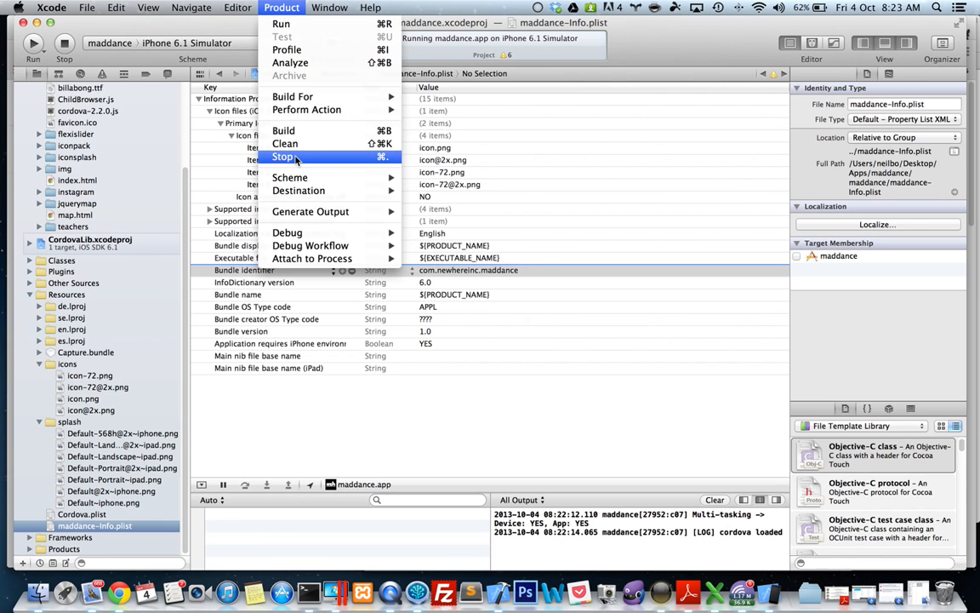
click(283, 156)
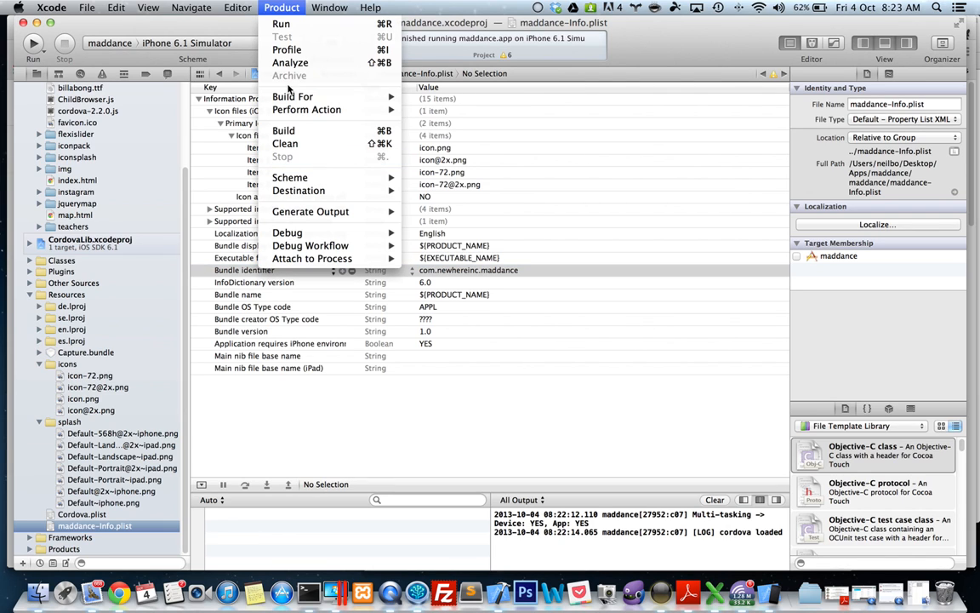
click(281, 7)
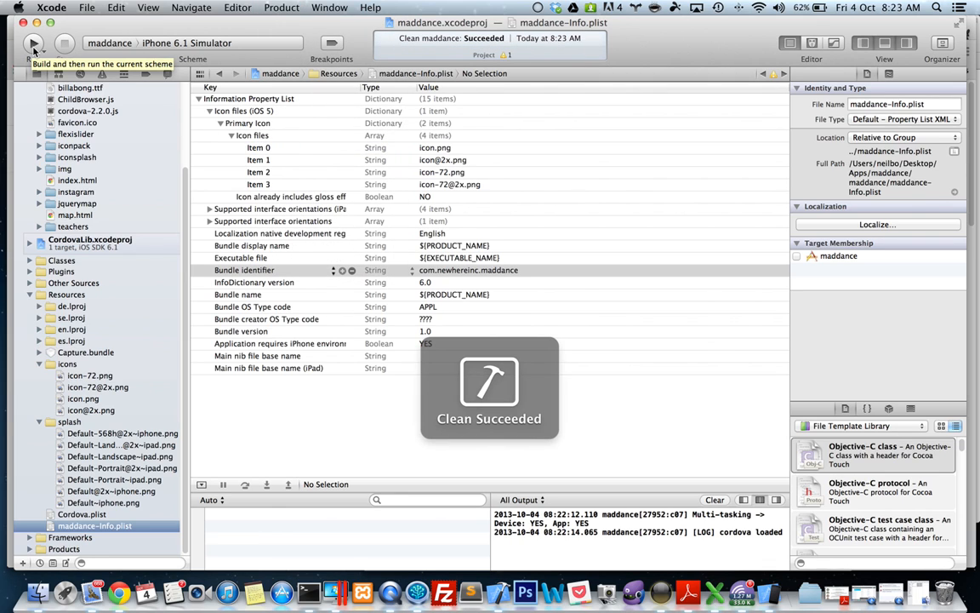
click(33, 43)
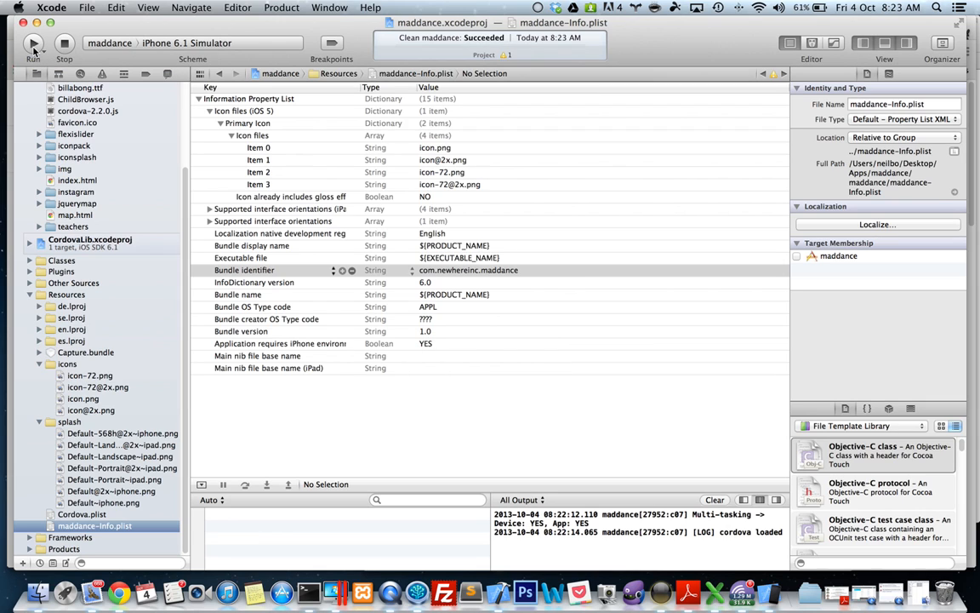
click(32, 44)
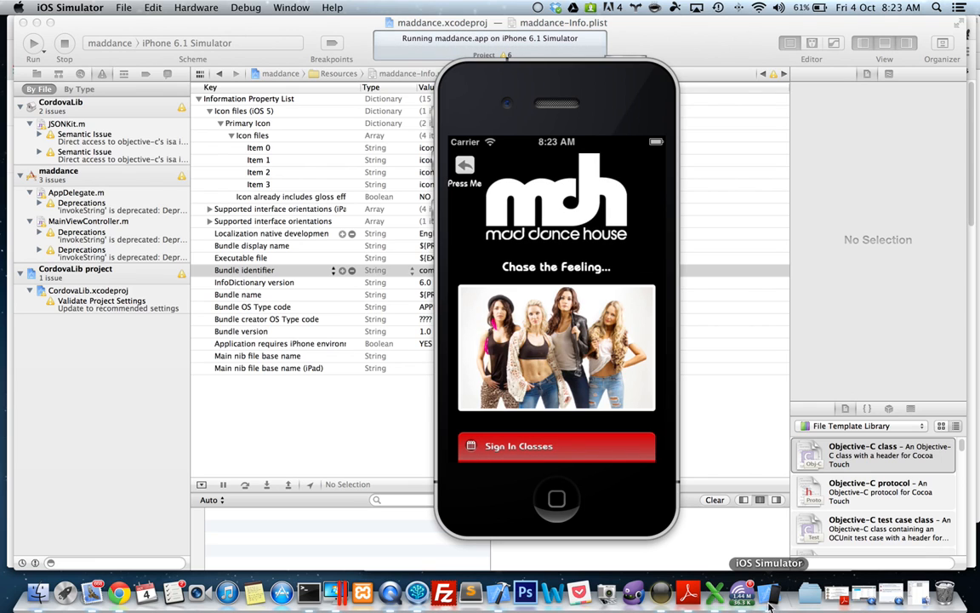
Check that maddance opens its mdh page but keeps the default icon, then return to Xcode
click(557, 499)
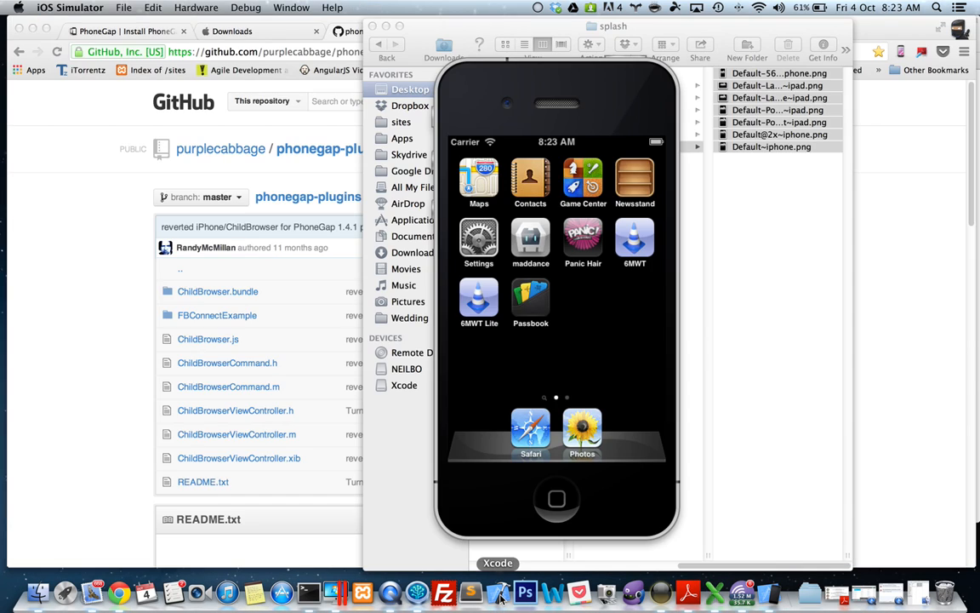
mouse_move(769, 593)
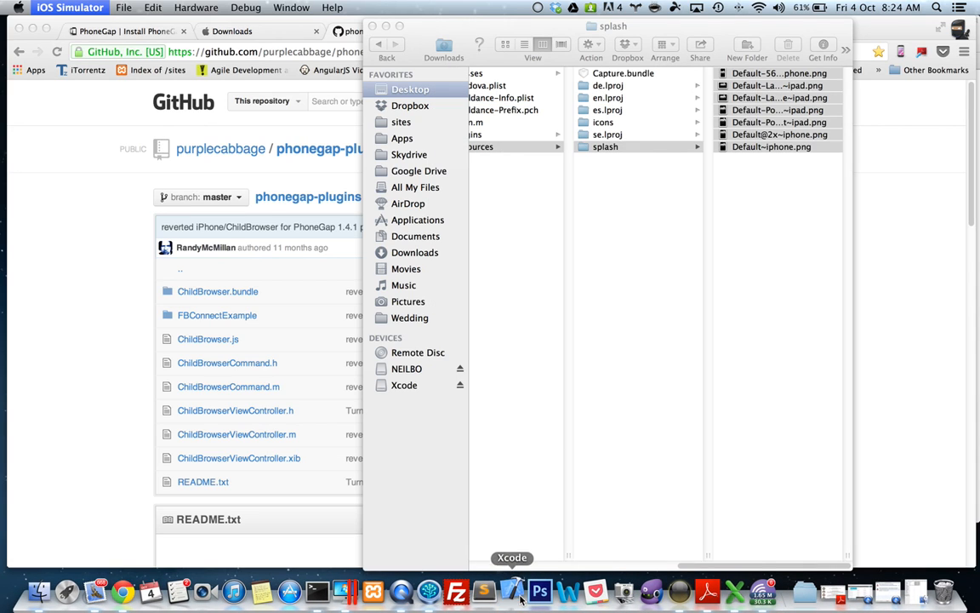
click(513, 590)
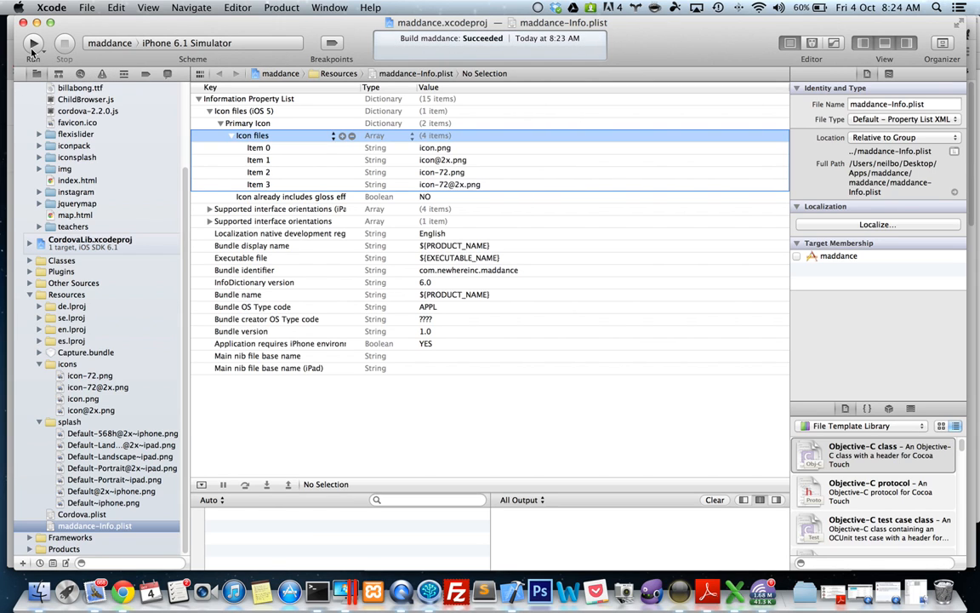
Relaunch the rebuilt maddance in the iPhone 6.1 Simulator, now showing the mdh icon
click(33, 43)
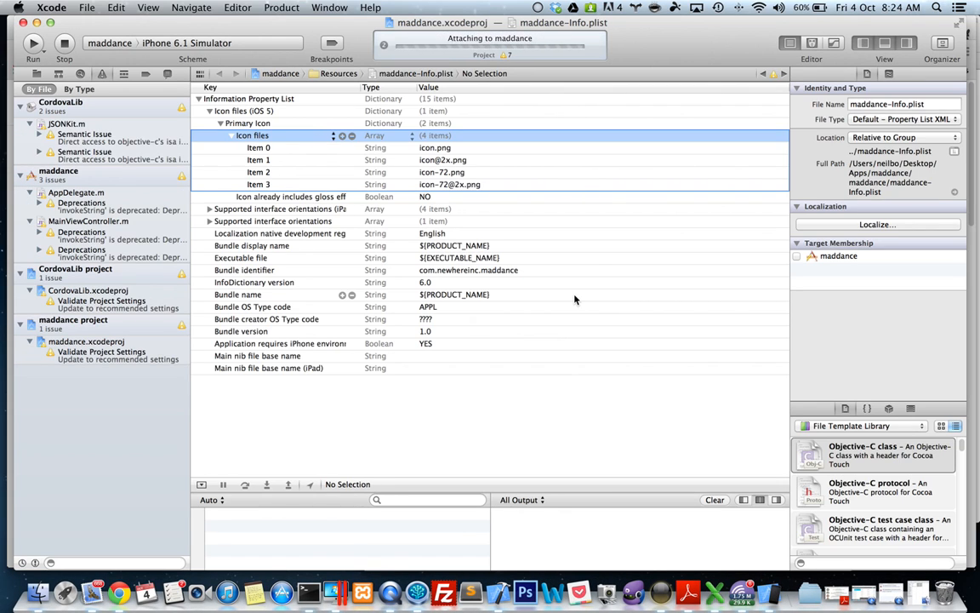
click(33, 42)
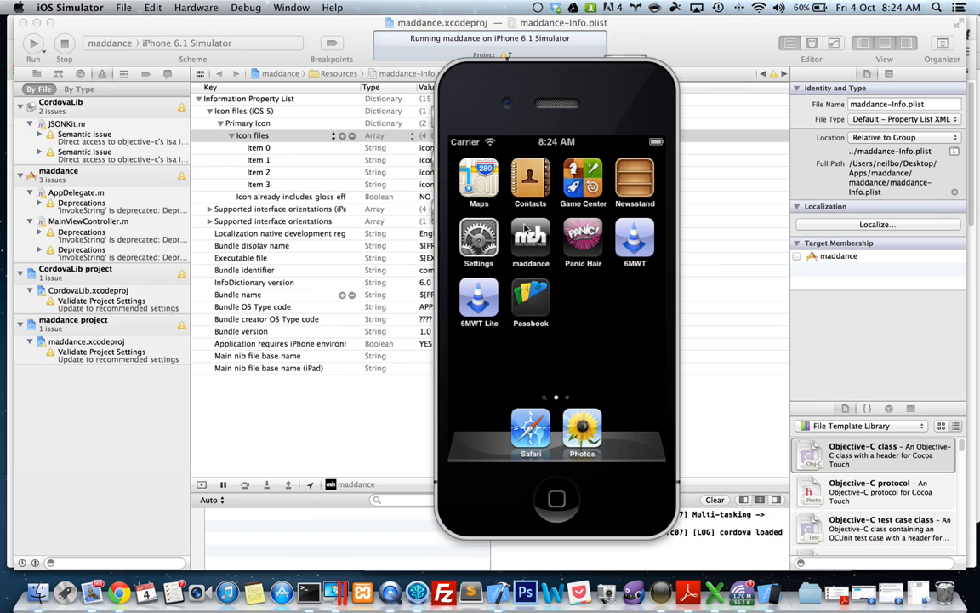
mouse_move(551, 228)
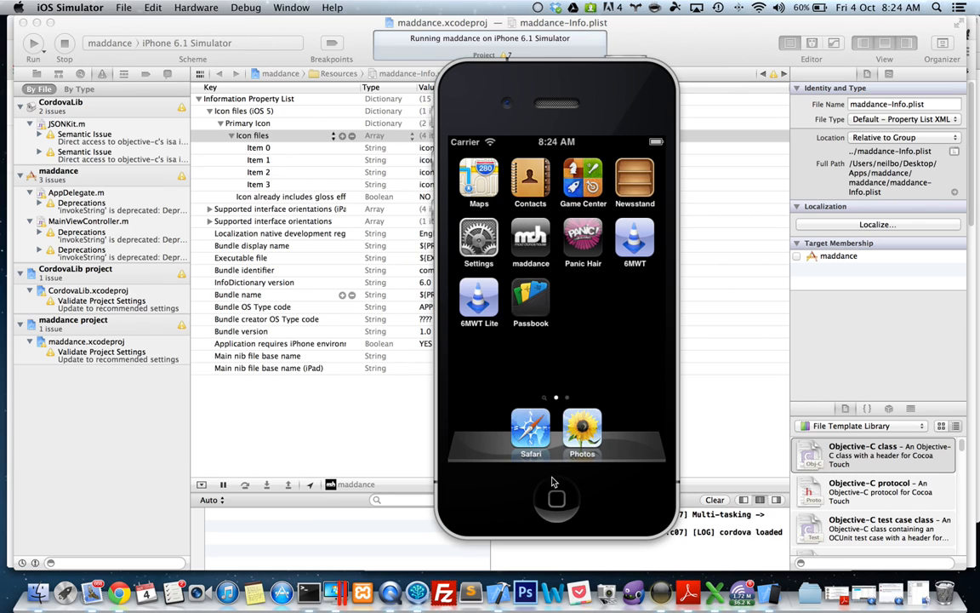
mouse_move(394, 439)
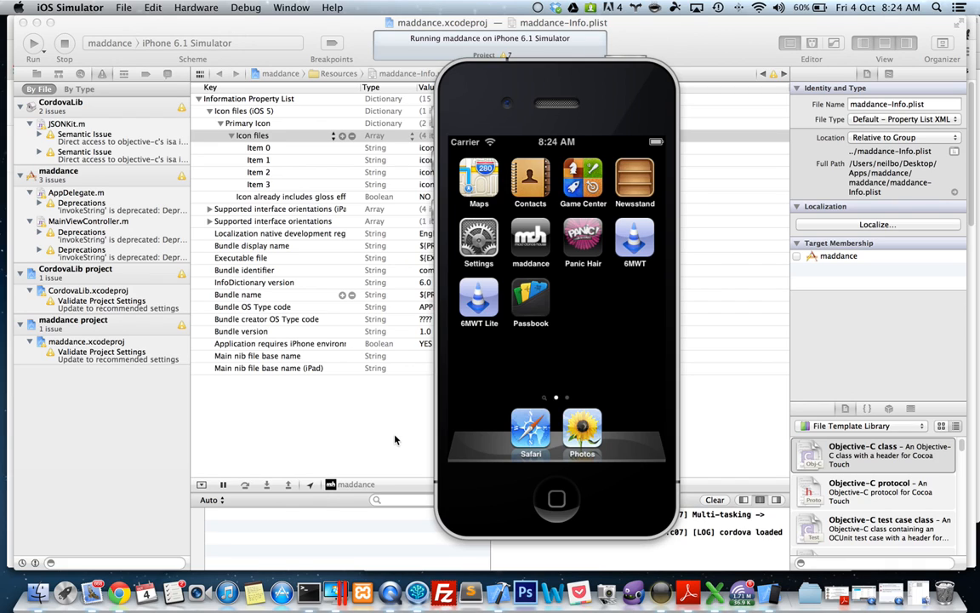
mouse_move(251, 474)
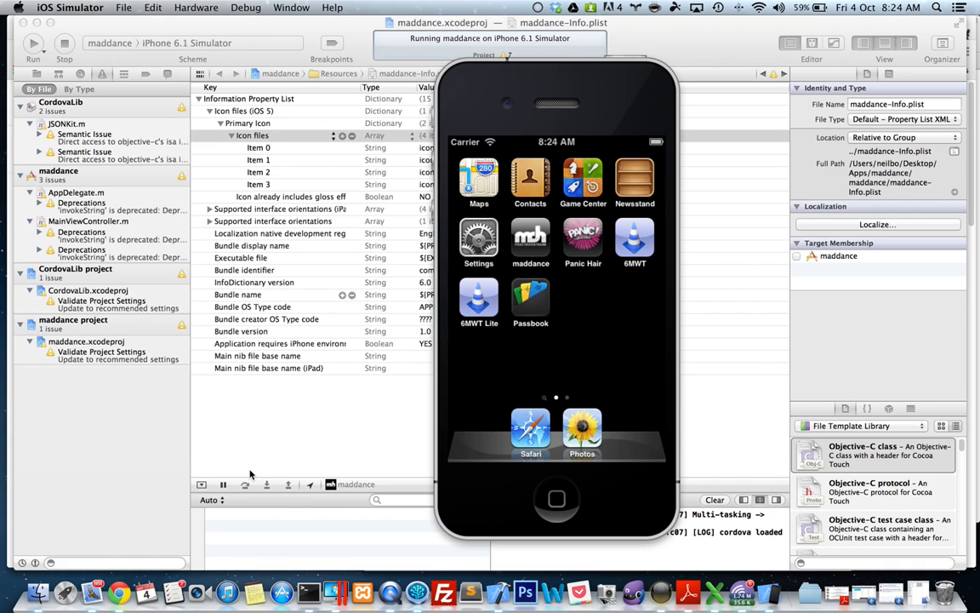
mouse_move(535, 265)
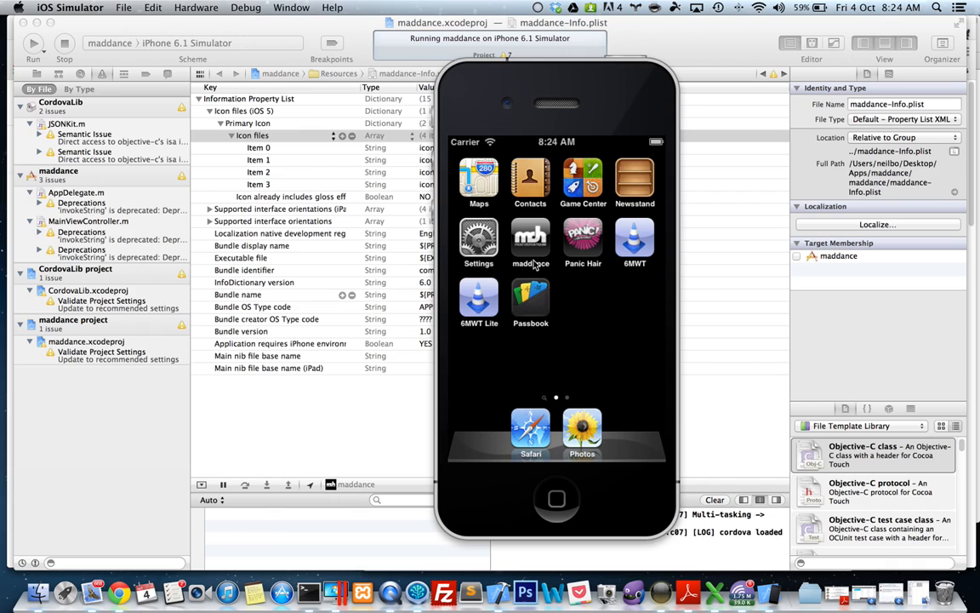
mouse_move(527, 249)
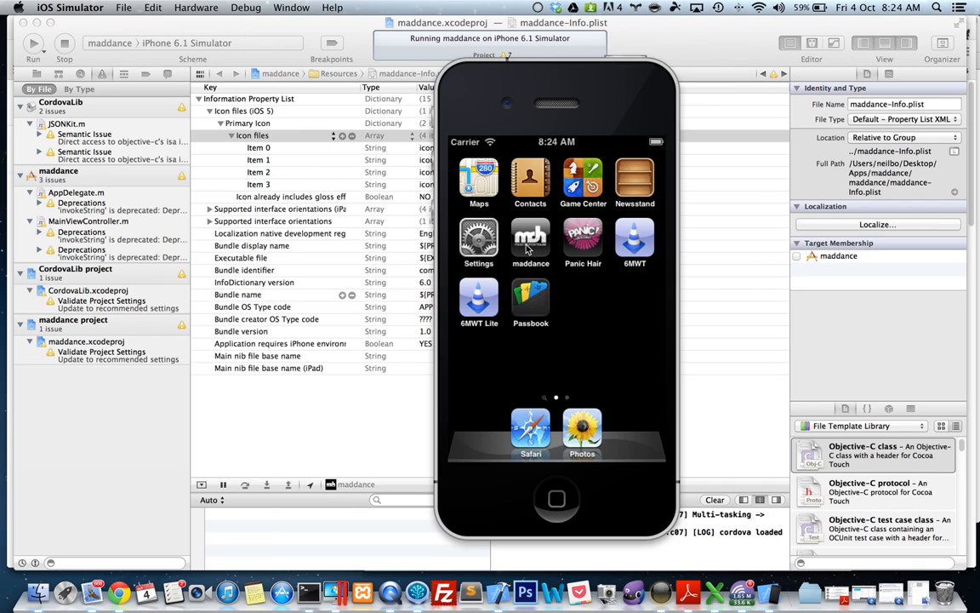